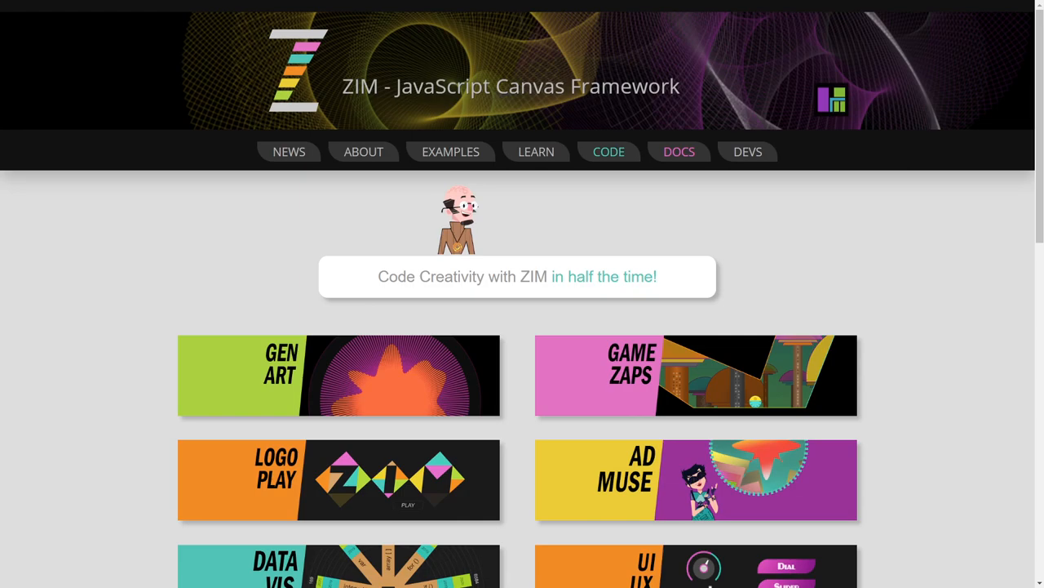
pyautogui.moveTo(547, 271)
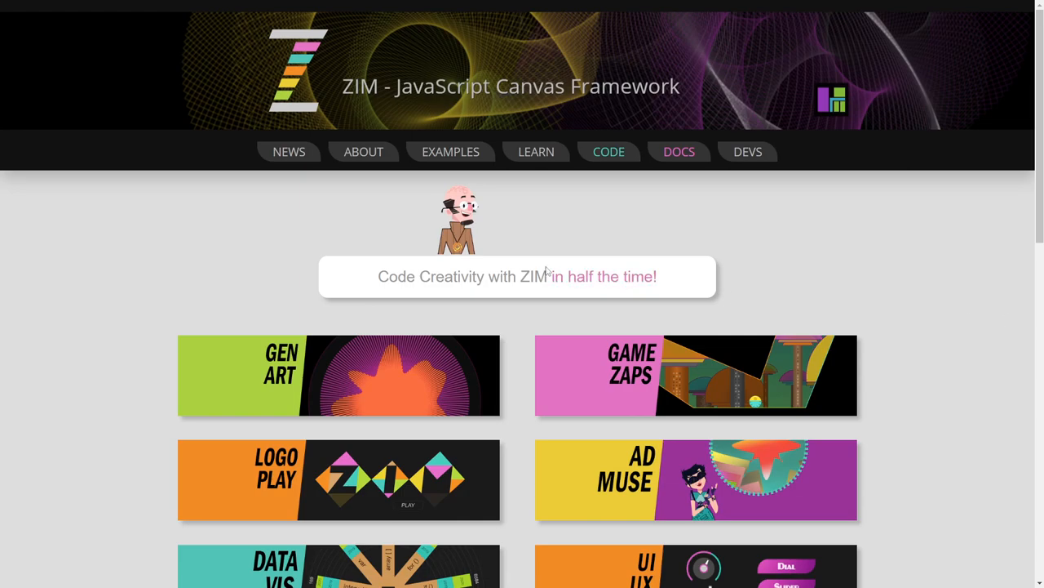
pyautogui.moveTo(607, 152)
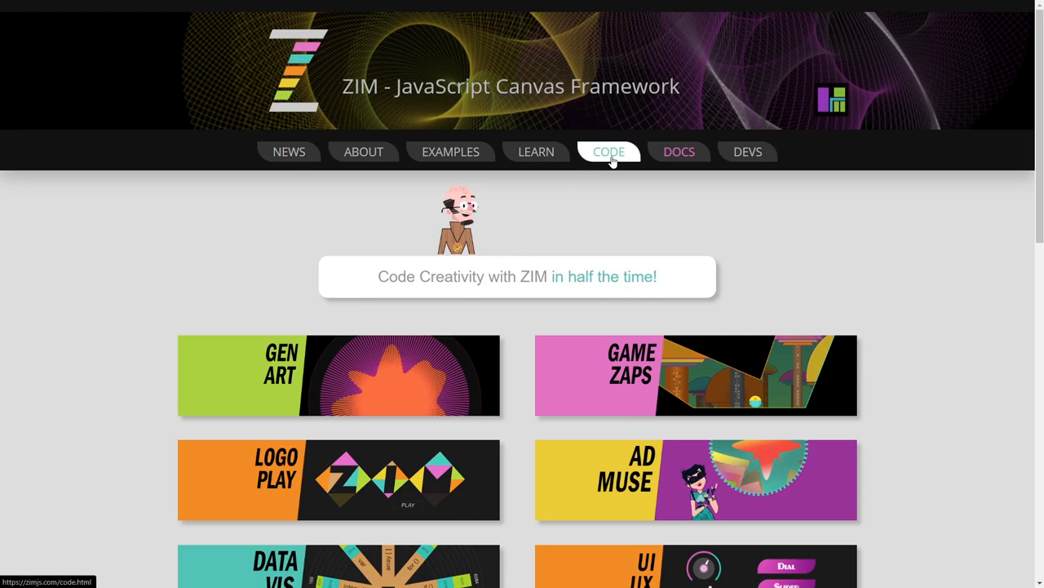
# Step: Copy the START template code from the ZIM Code page
pyautogui.click(609, 152)
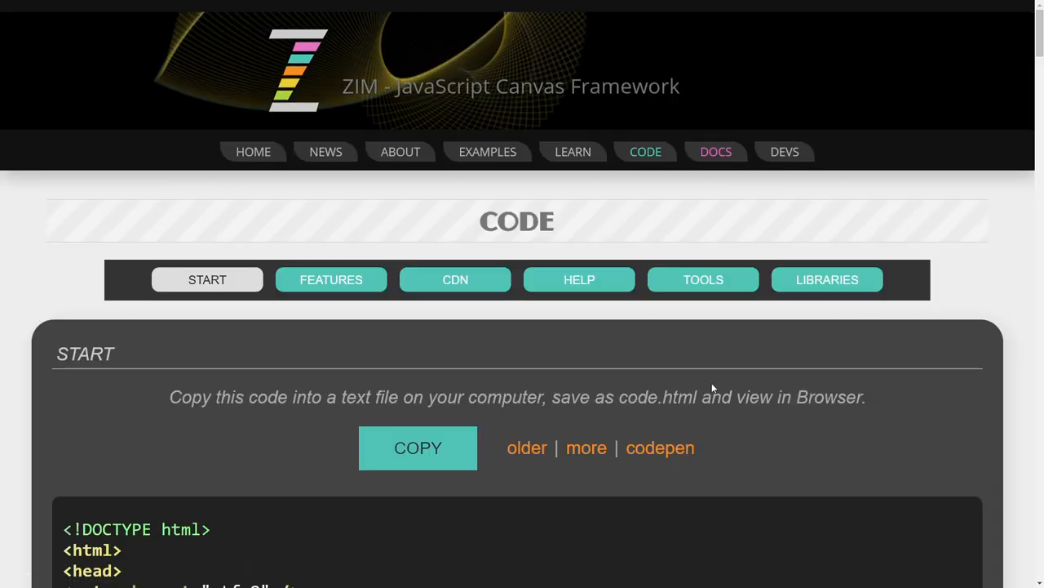
pyautogui.scroll(-3)
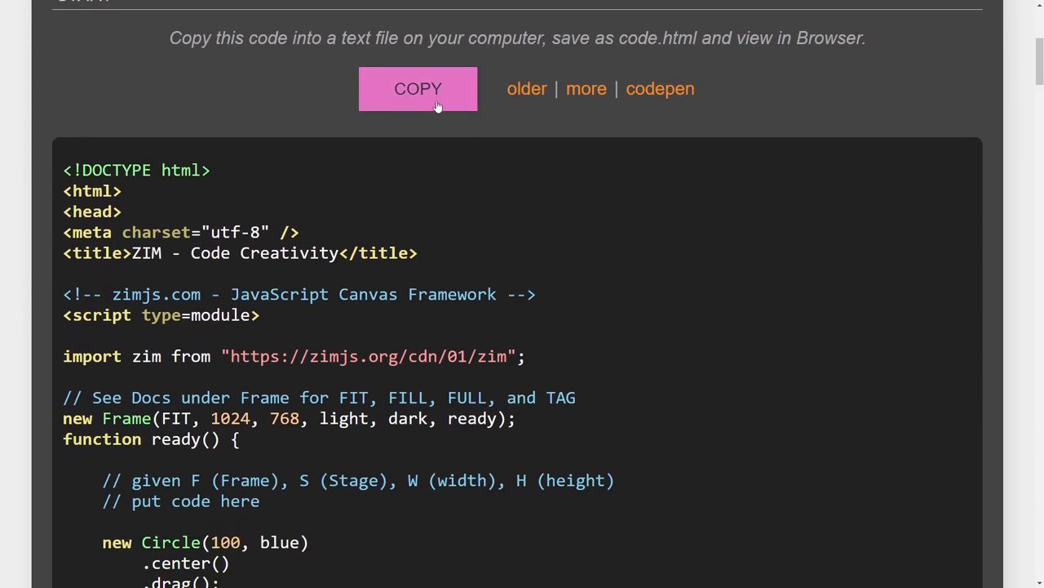
pyautogui.click(418, 89)
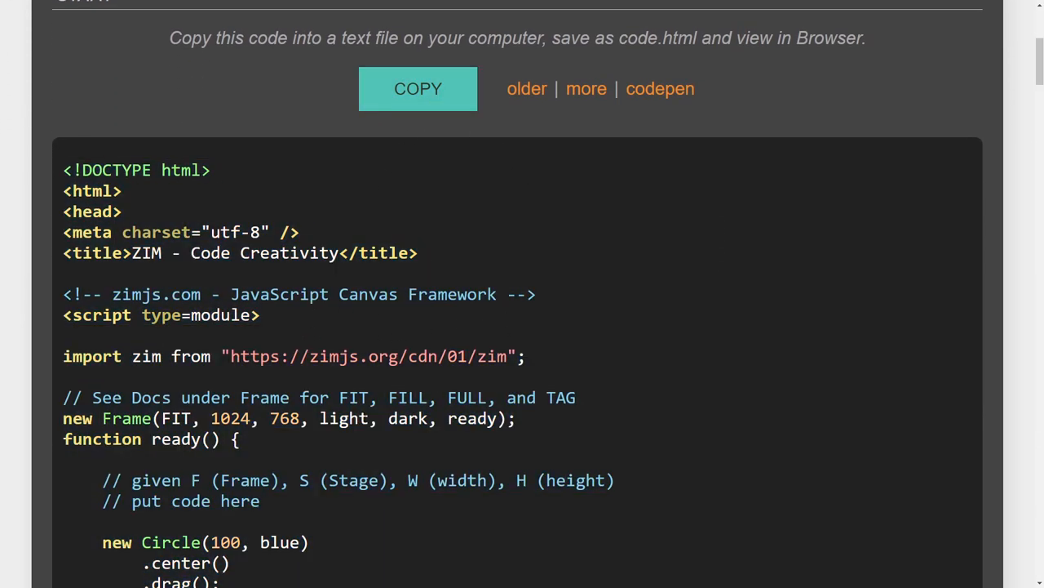
# Step: Toggle between the older and newer template versions, then paste into template.html in Atom
pyautogui.scroll(-3)
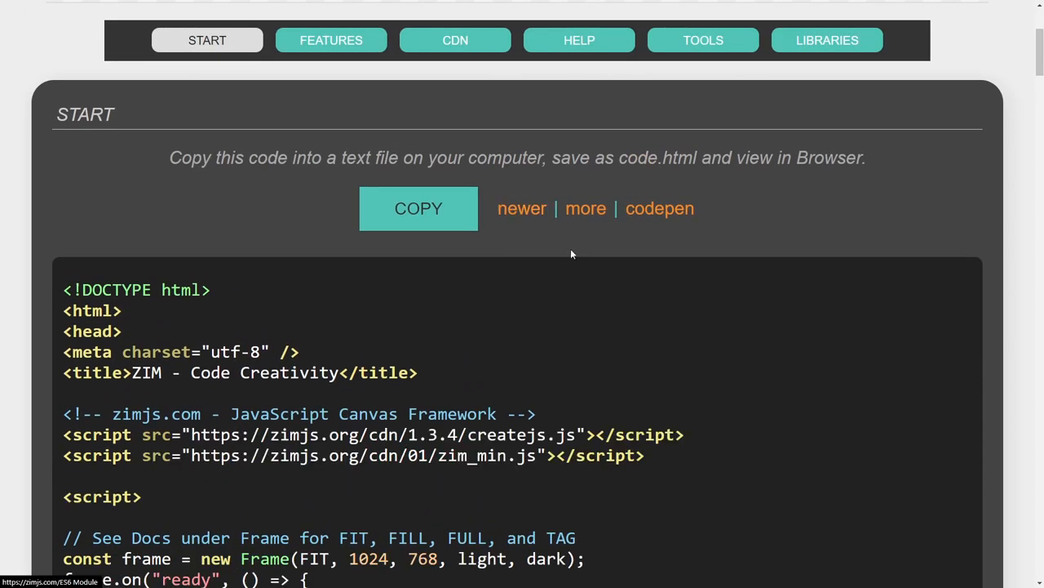
pyautogui.scroll(-3)
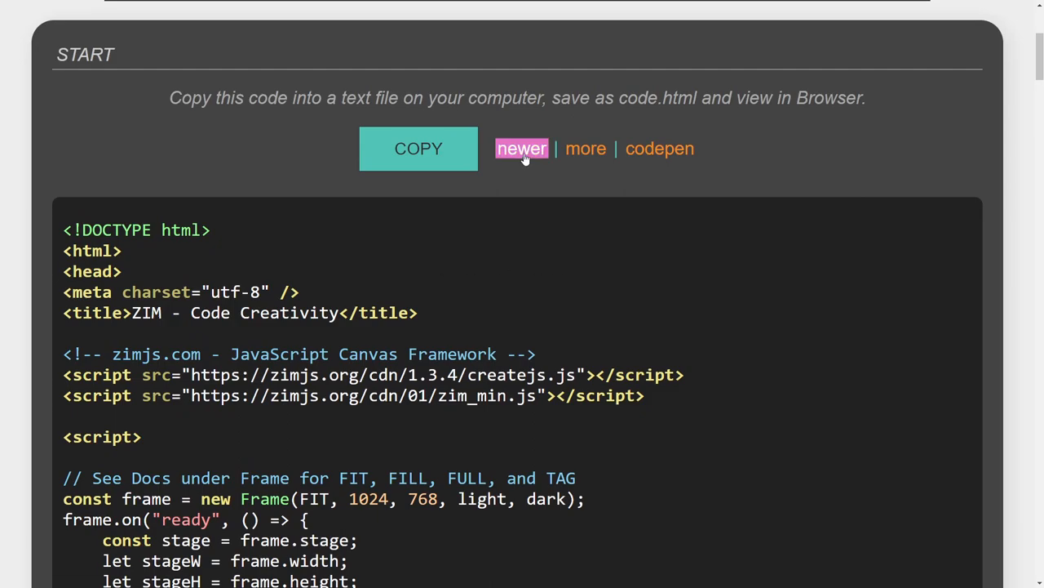
pyautogui.click(522, 146)
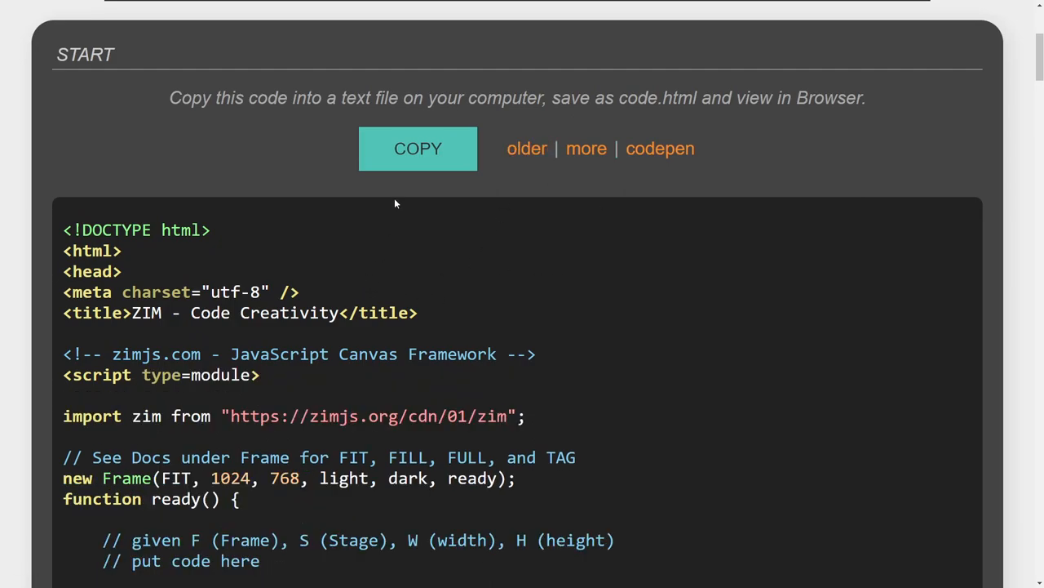
pyautogui.click(417, 148)
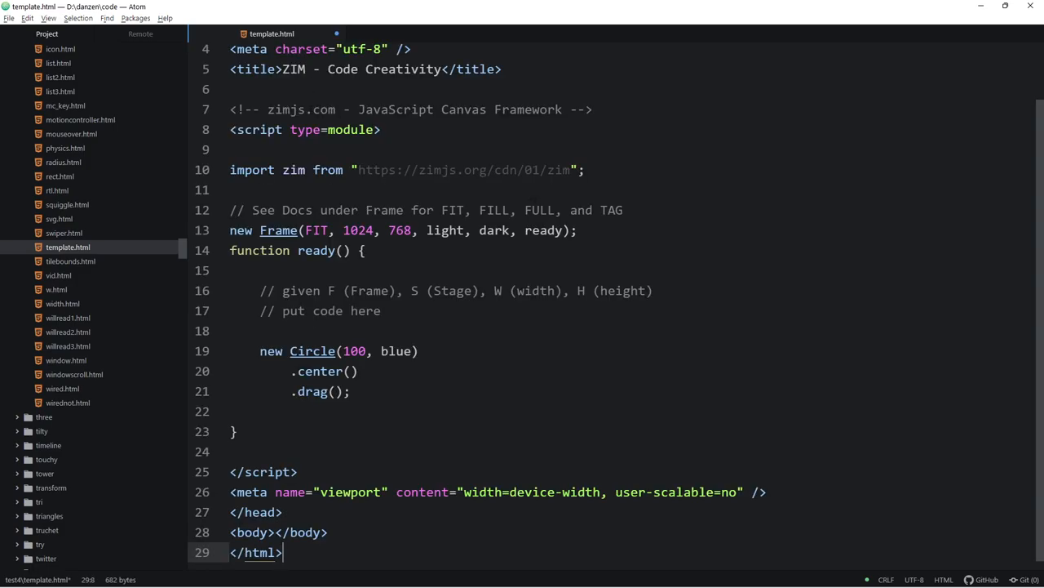
pyautogui.click(303, 129)
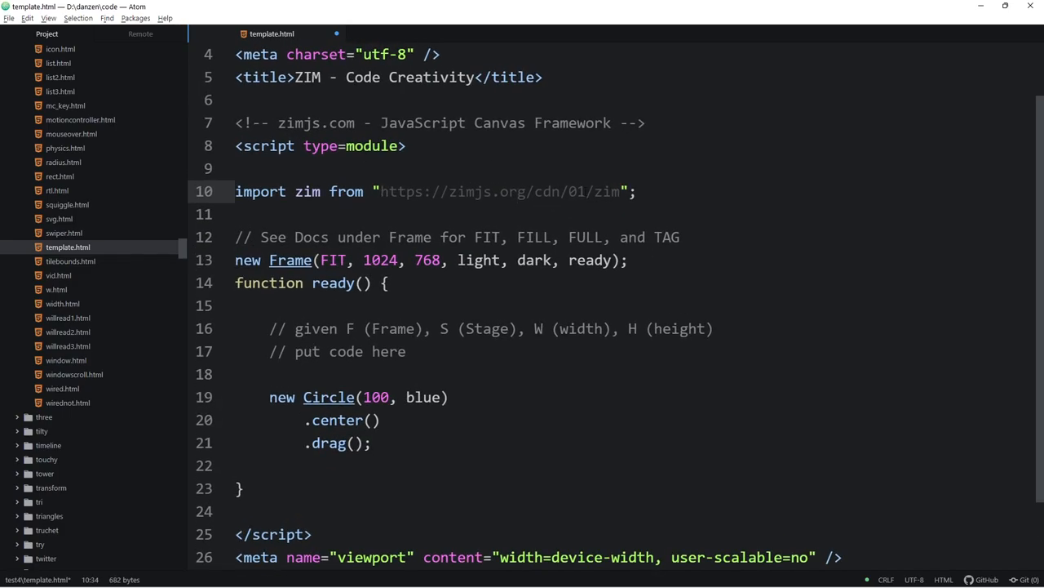
pyautogui.doubleClick(574, 190)
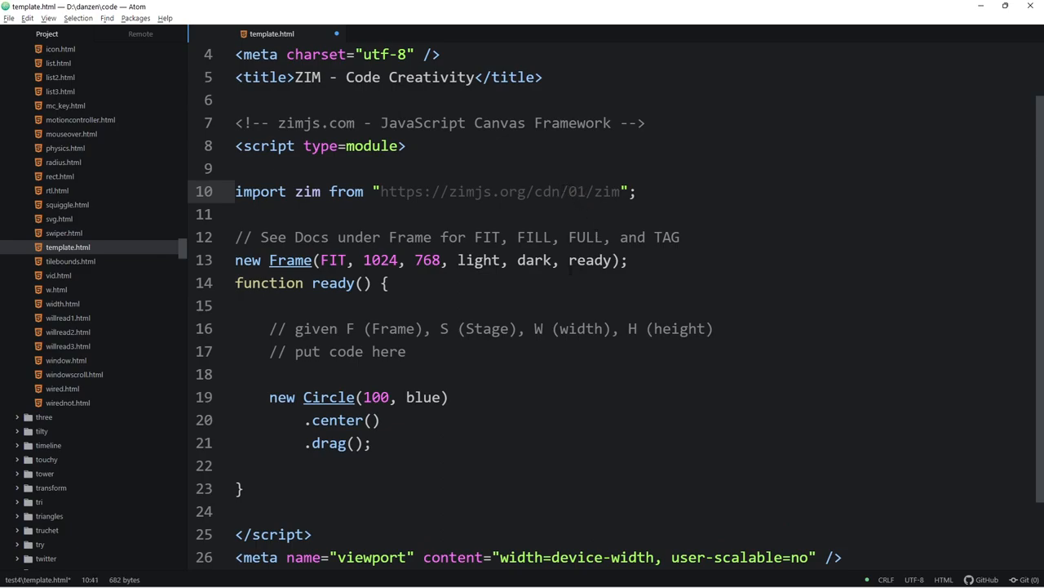
pyautogui.scroll(-3)
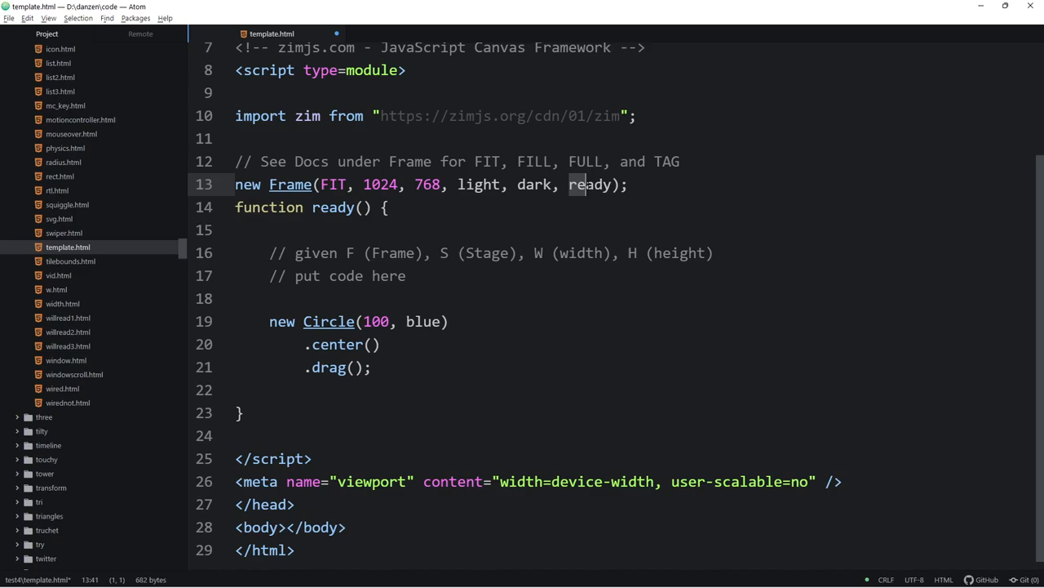
pyautogui.doubleClick(587, 182)
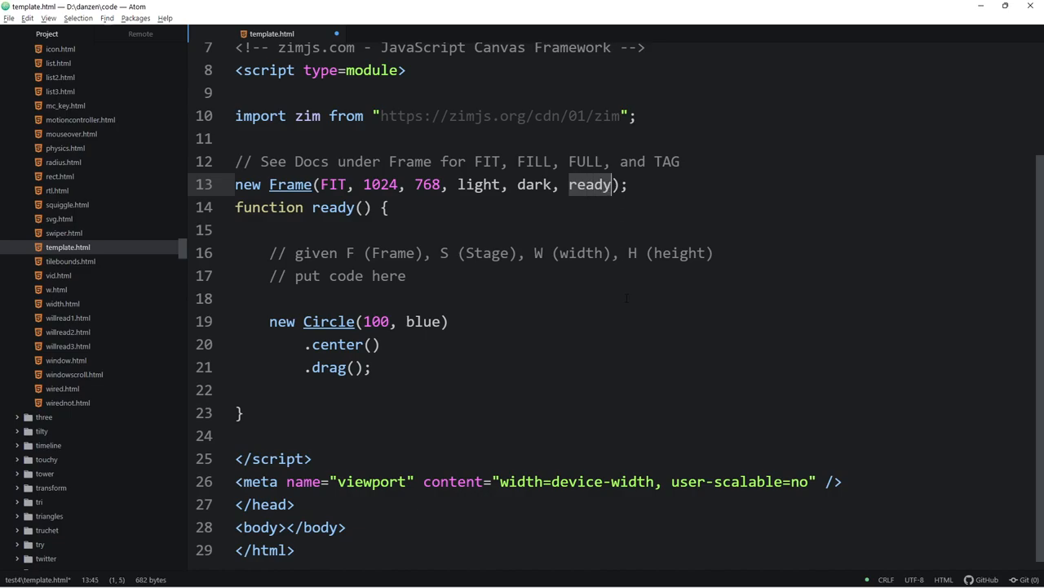
pyautogui.write('assets, path')
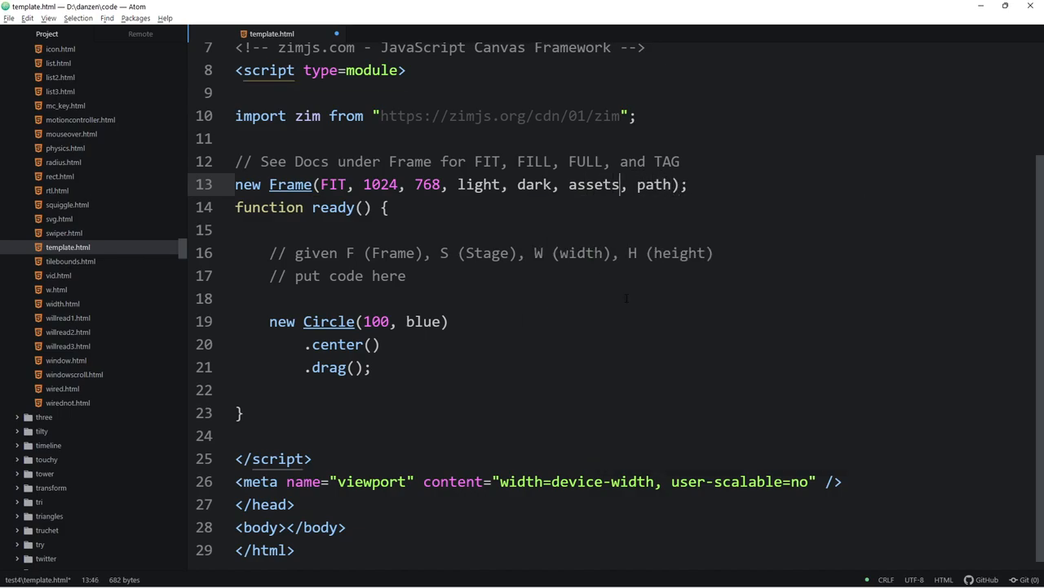
pyautogui.write('ready')
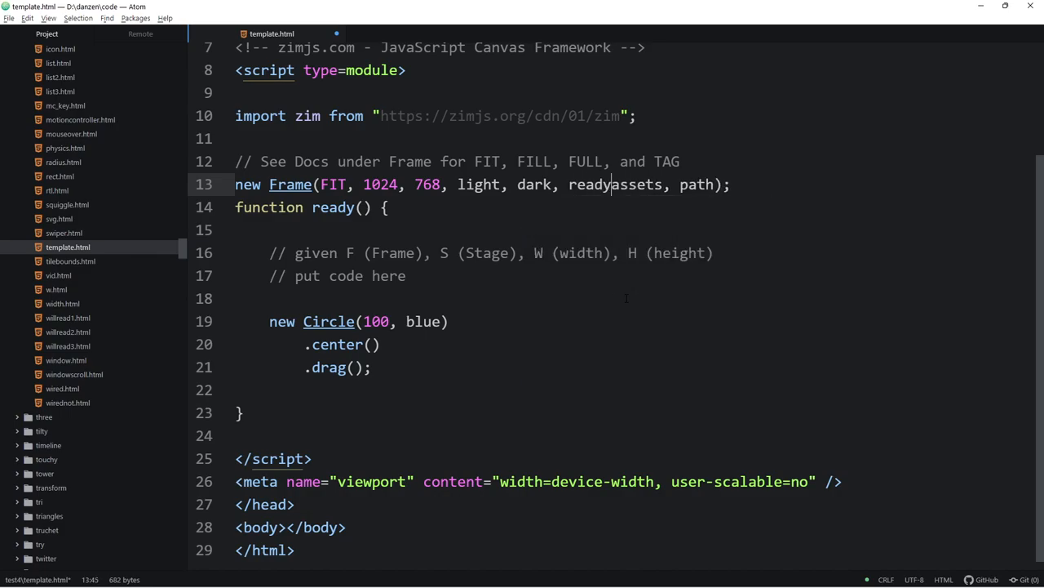
pyautogui.write(',')
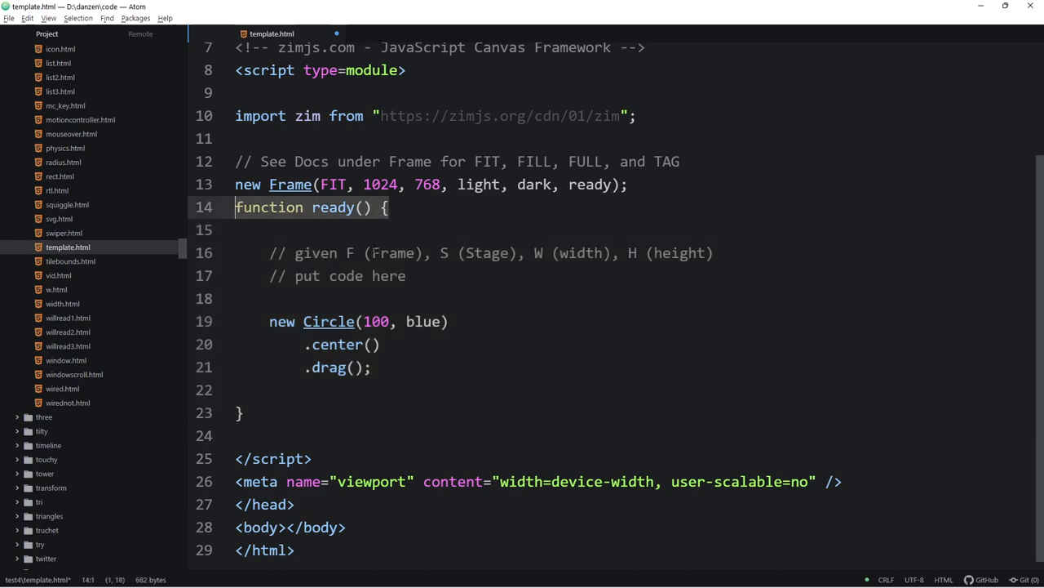
# Step: Highlight Frame and Stage in the ready comment and start a blank line after the circle's .drag()
pyautogui.click(336, 206)
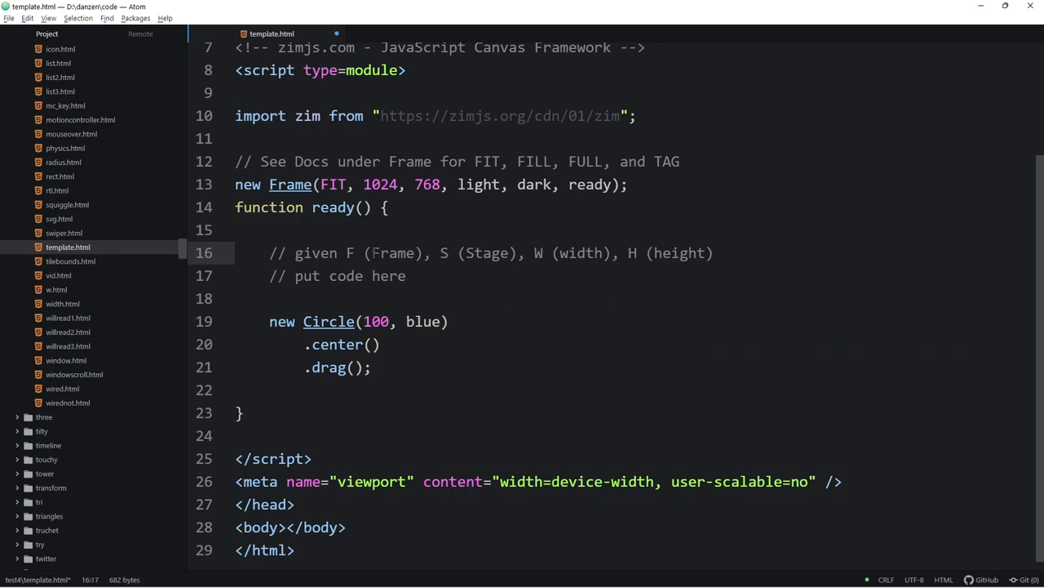
pyautogui.doubleClick(487, 252)
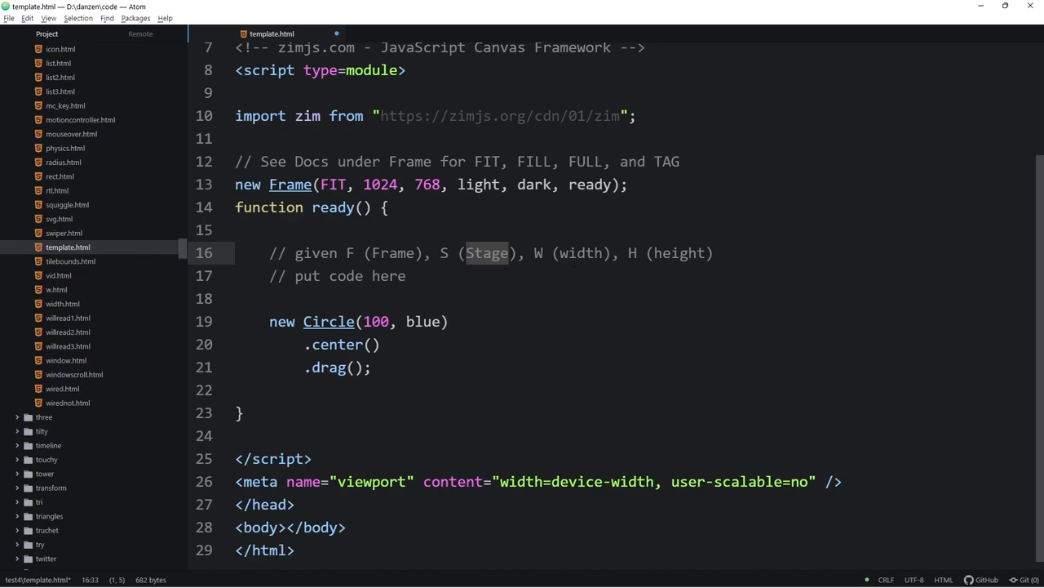
pyautogui.doubleClick(677, 251)
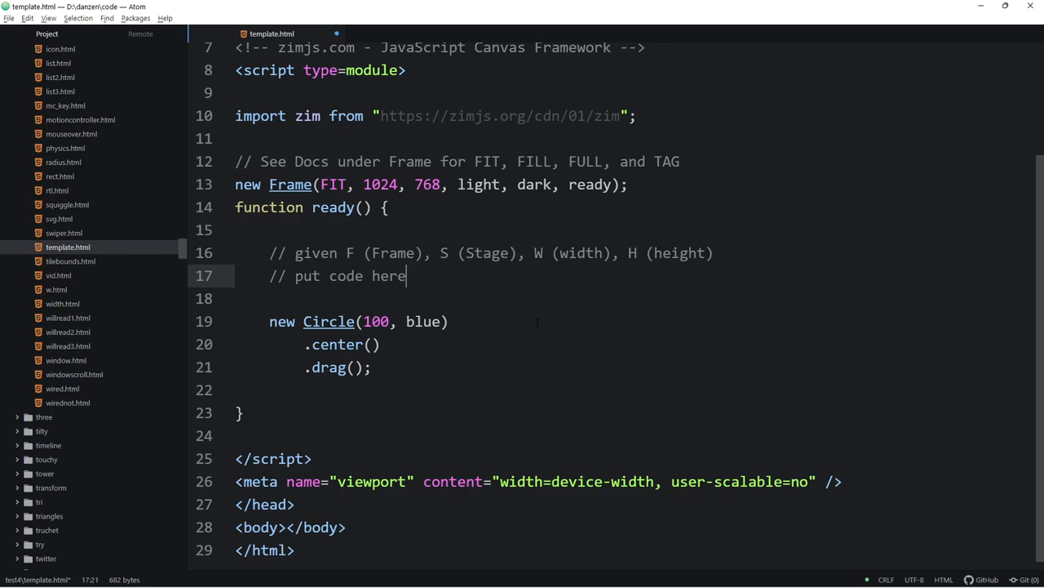
pyautogui.click(417, 343)
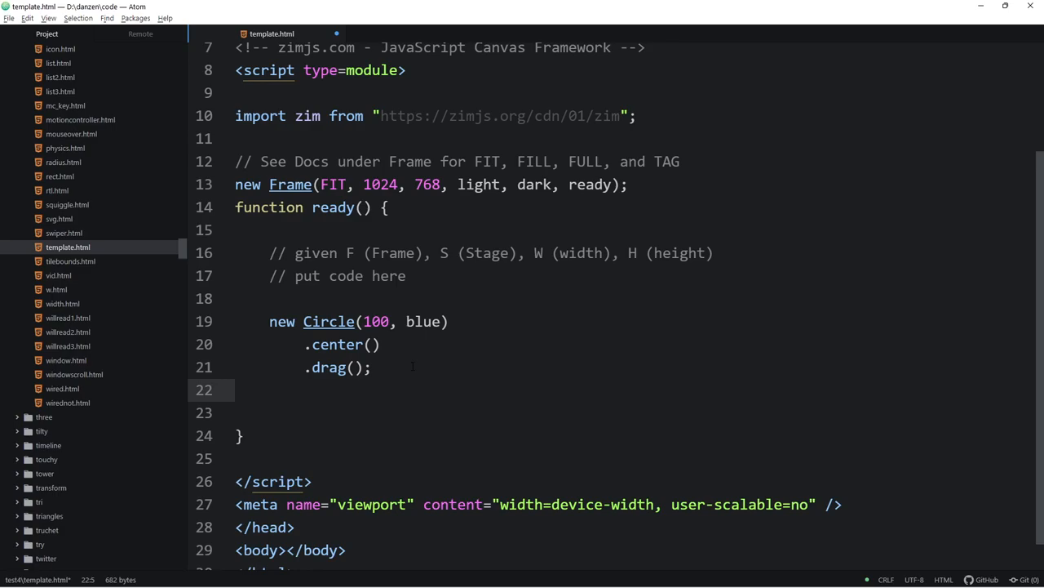
pyautogui.write('F.')
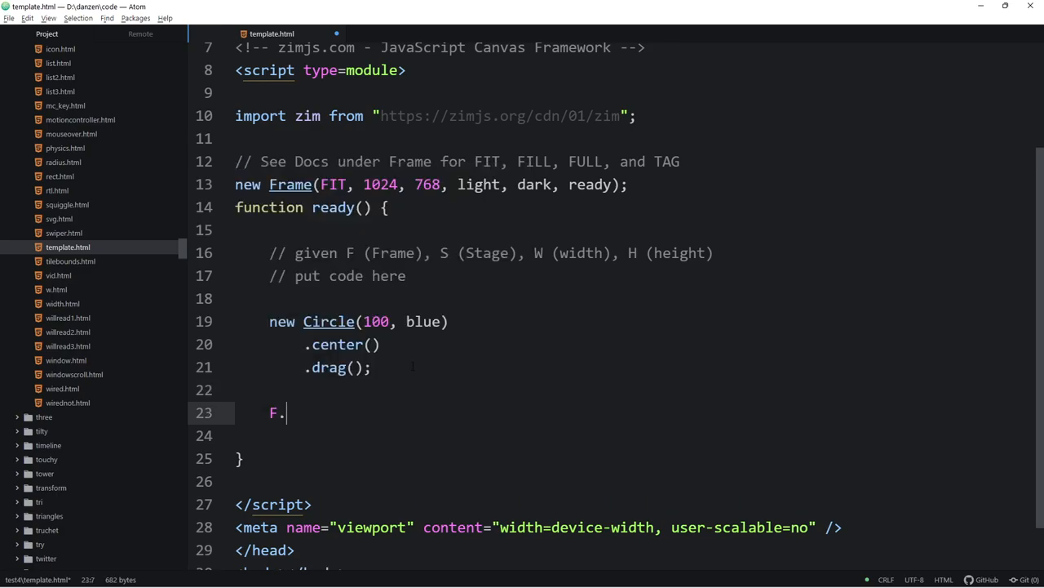
pyautogui.write('on()')
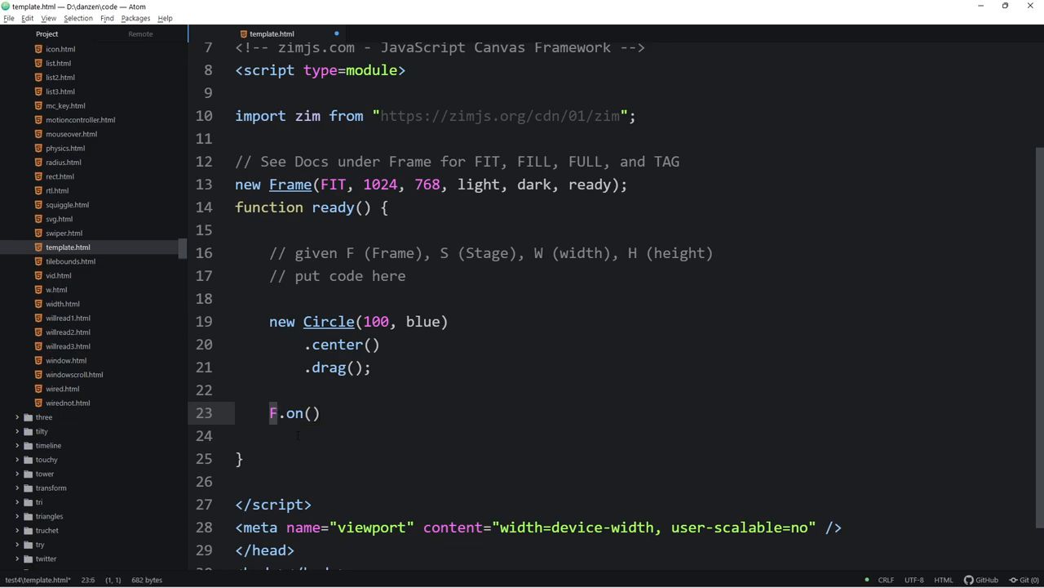
pyautogui.write('rame')
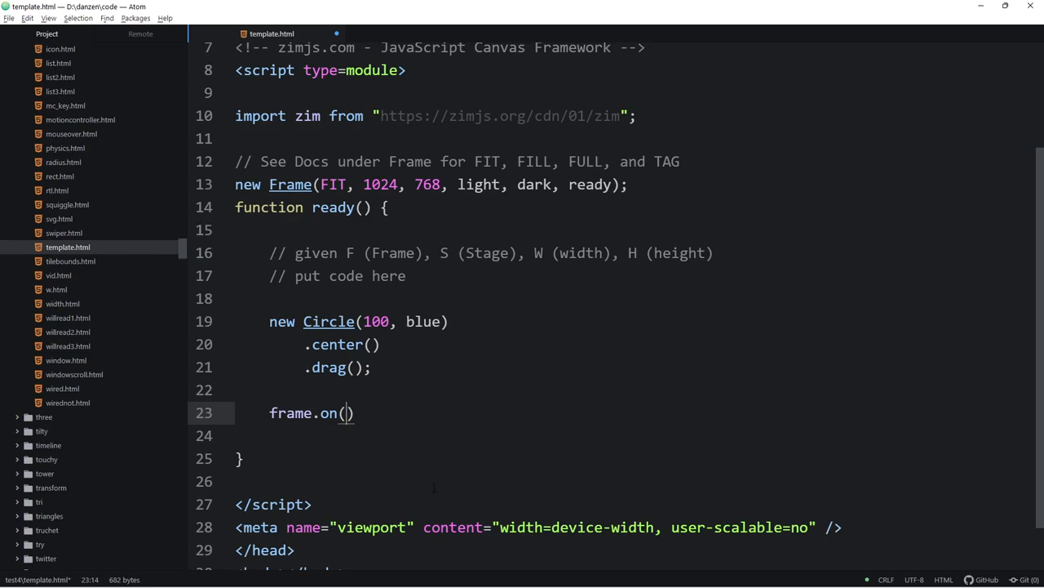
pyautogui.write('"keydown"')
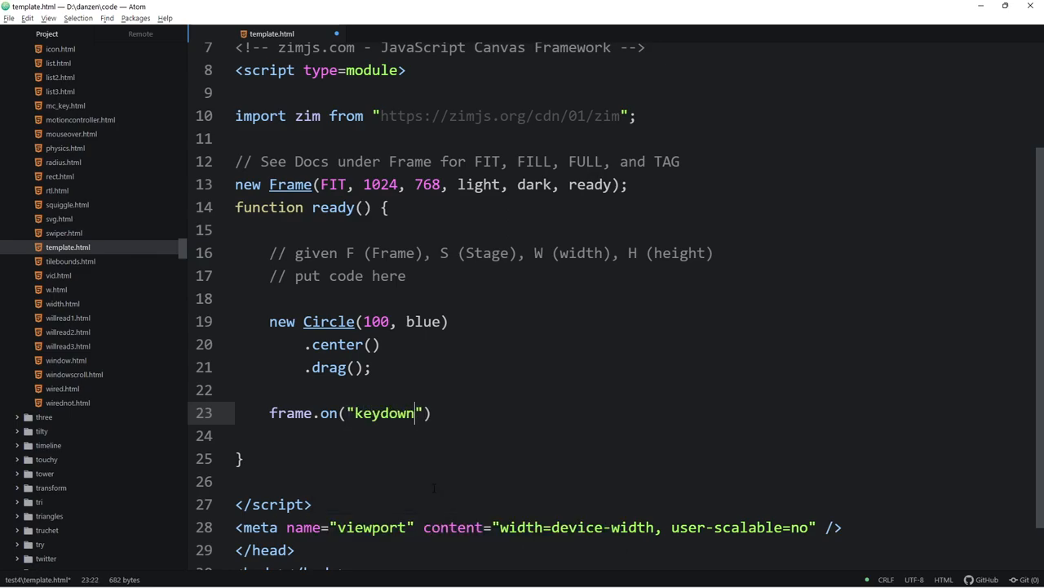
pyautogui.write(', () => {')
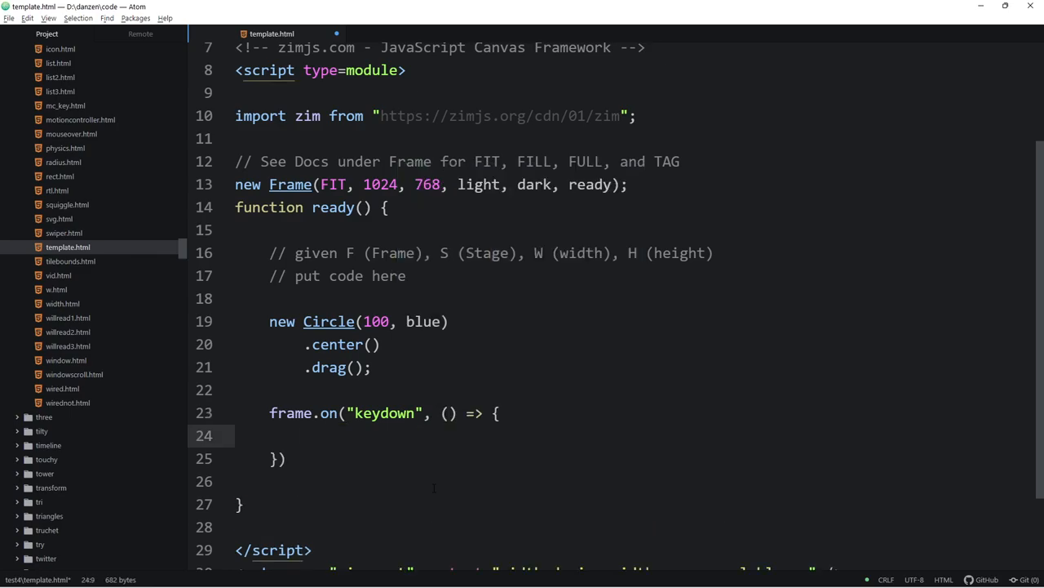
pyautogui.write('S.')
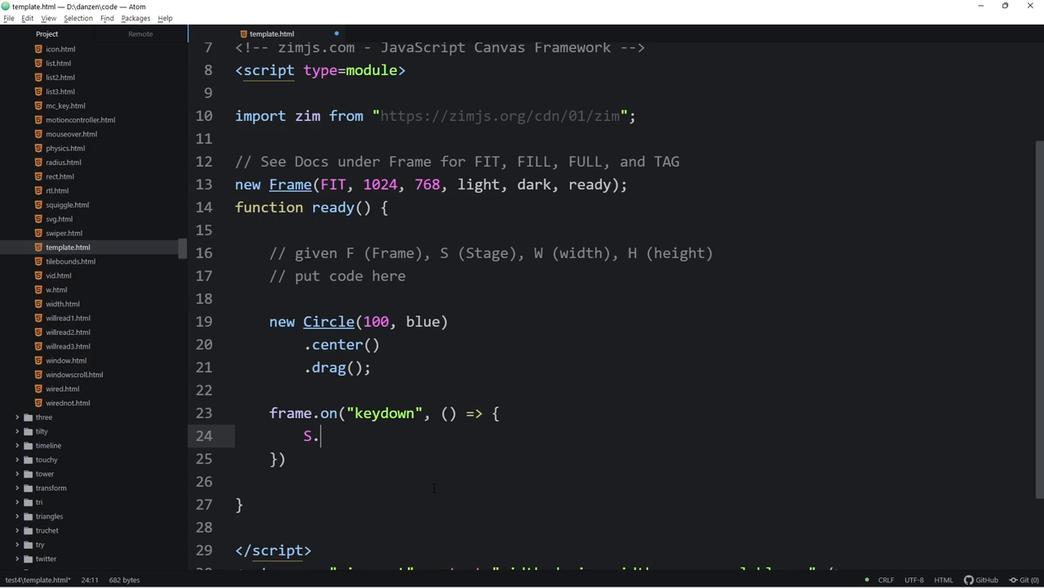
pyautogui.write('update()')
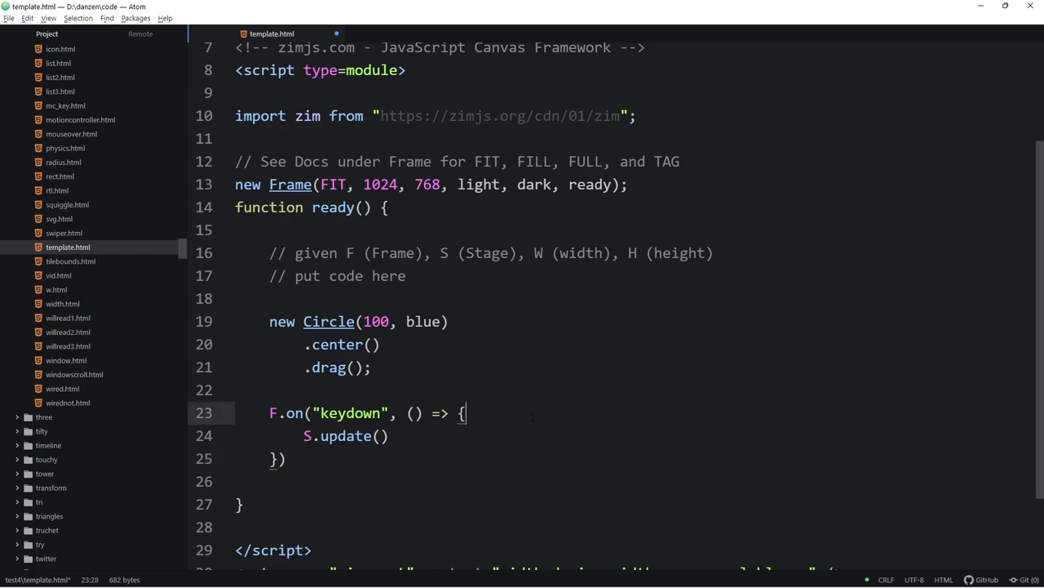
pyautogui.write('a')
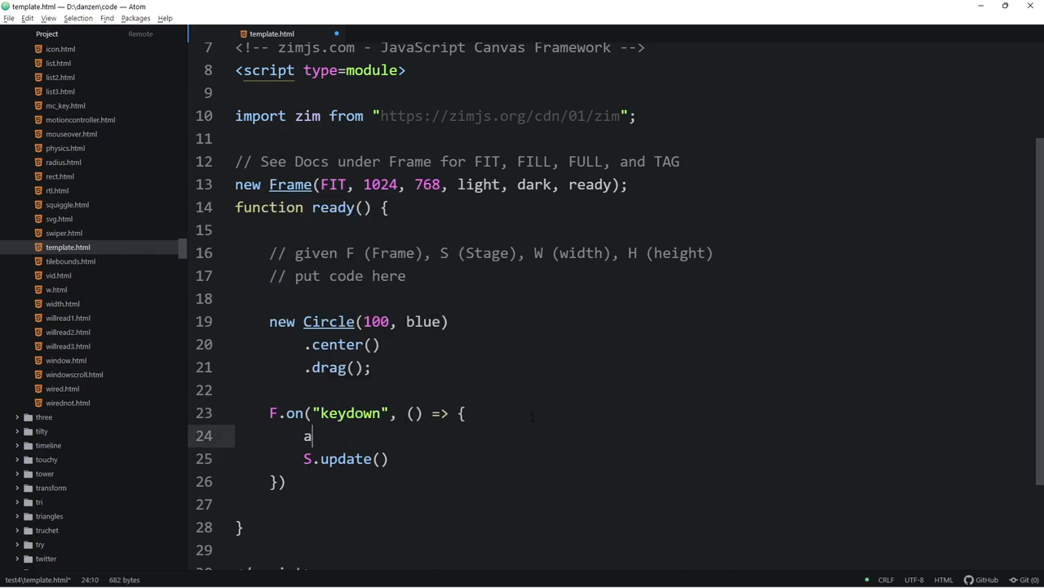
pyautogui.press('backspace')
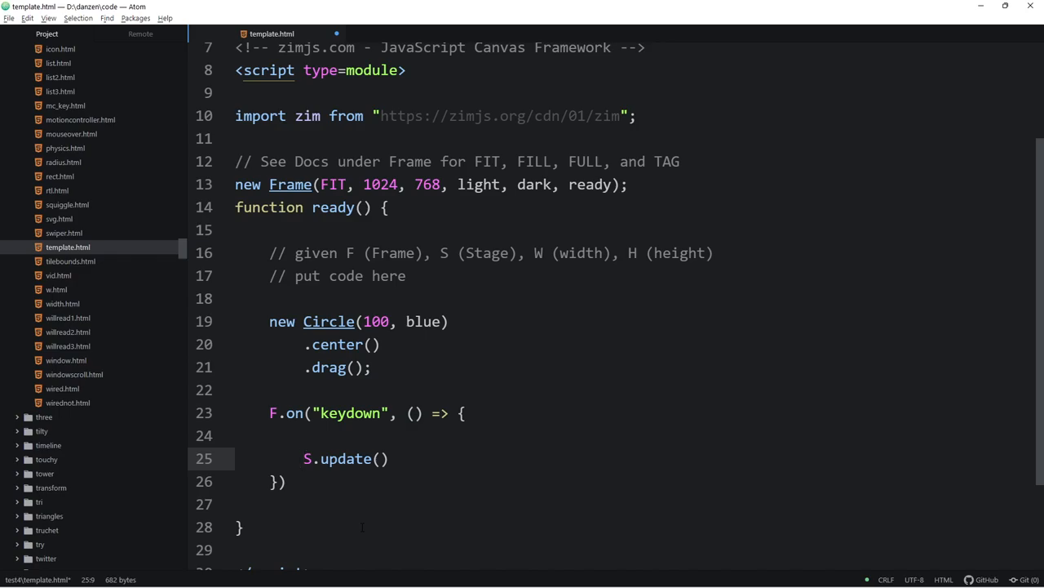
pyautogui.click(304, 457)
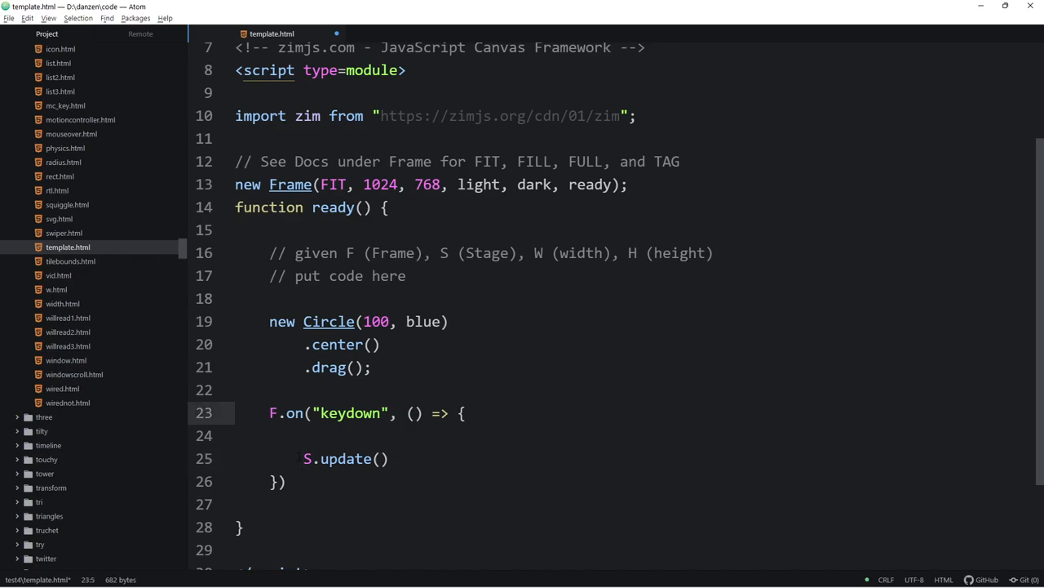
pyautogui.click(319, 457)
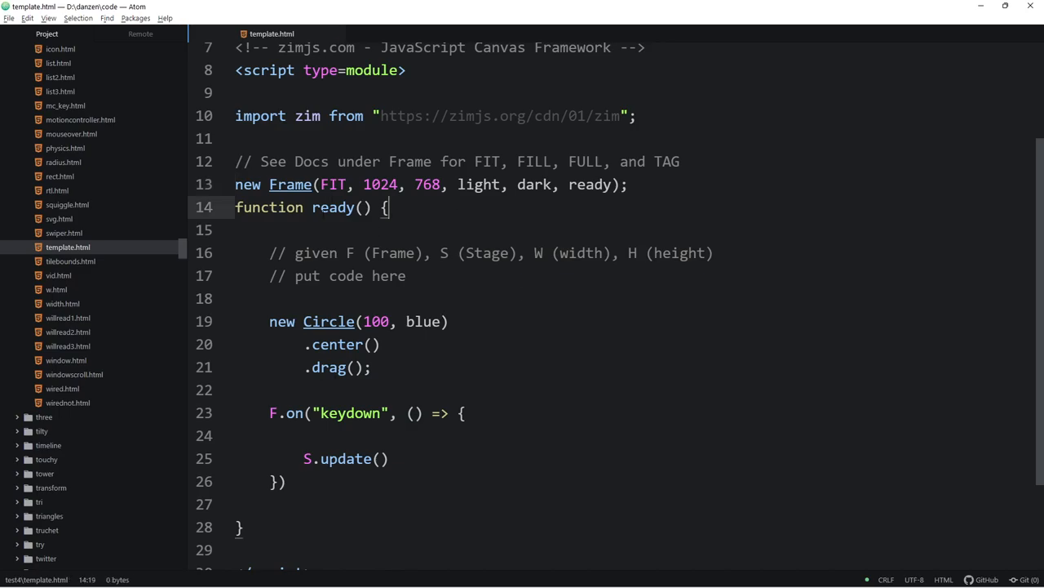
# Step: Duplicate template.html as template2.html, review its frame.on ready code, and return to template.html
pyautogui.rightClick(68, 247)
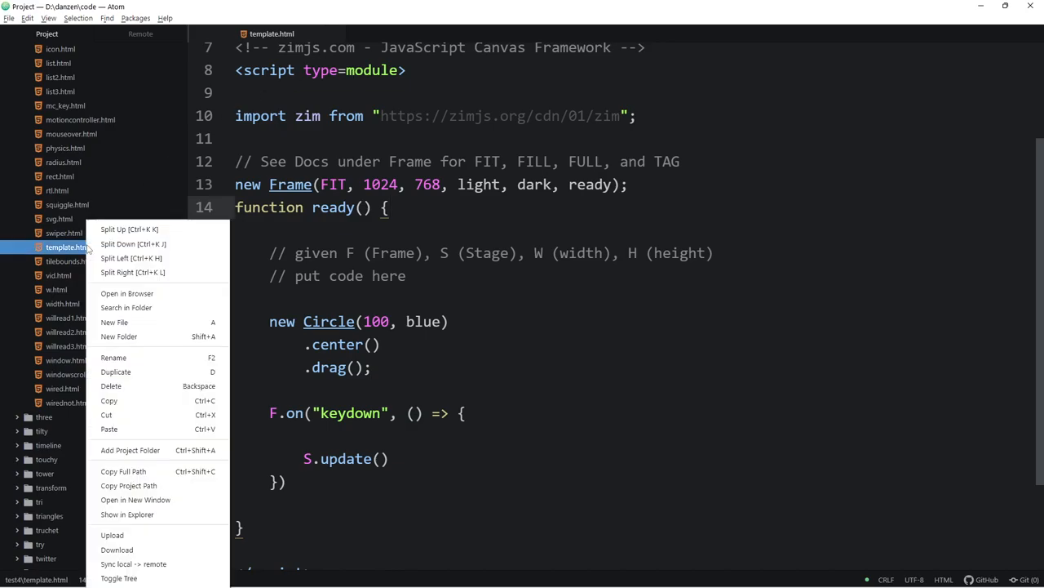
pyautogui.moveTo(118, 548)
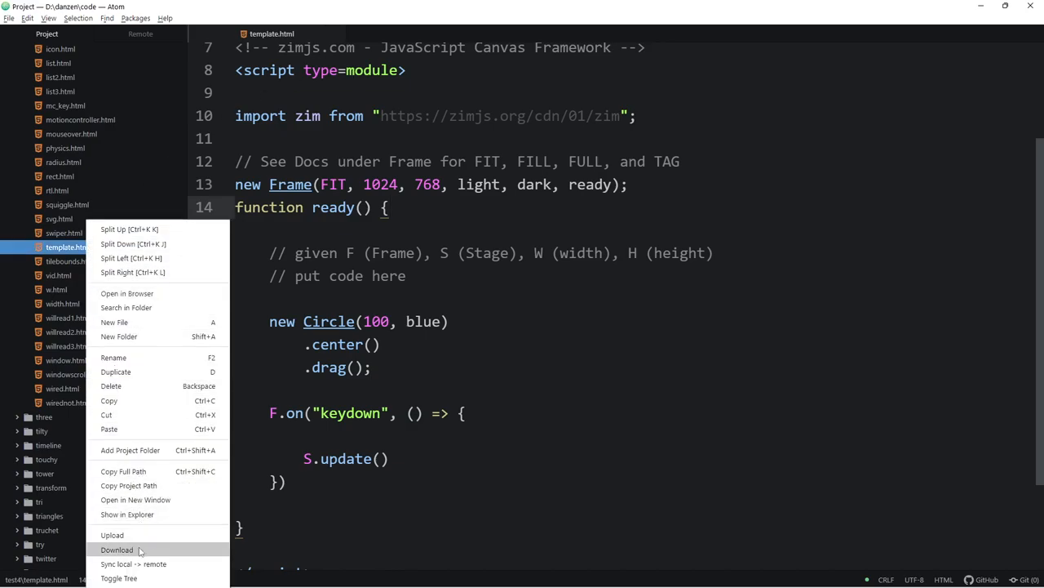
pyautogui.click(114, 373)
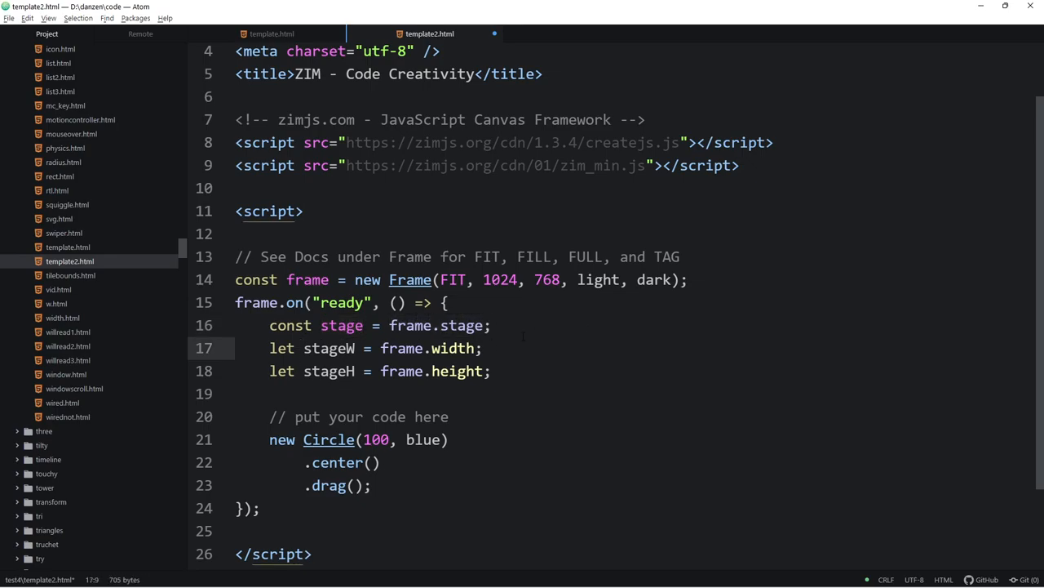
pyautogui.scroll(-3)
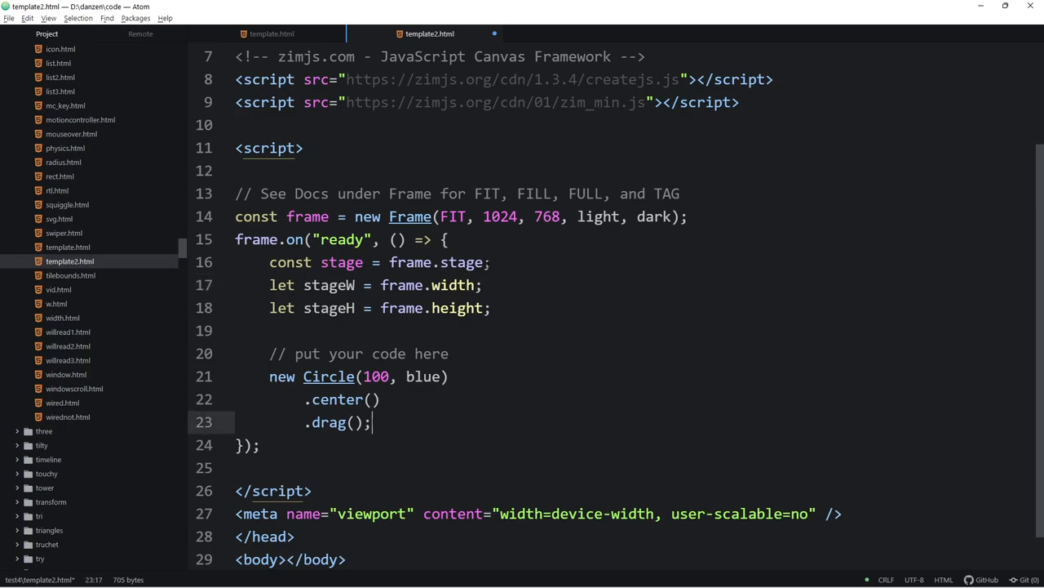
pyautogui.click(669, 216)
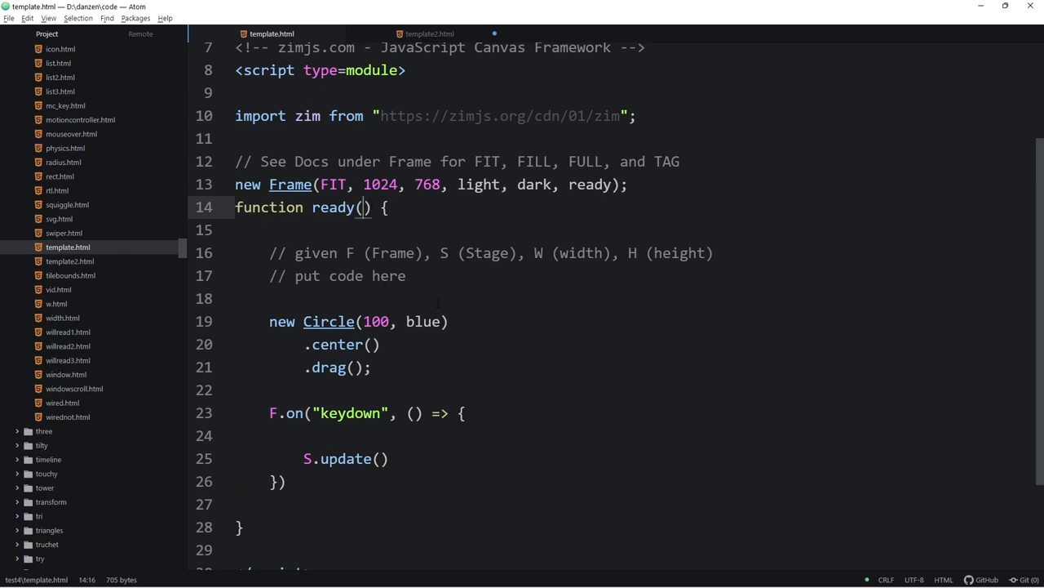
# Step: Give ready() the parameters frame, stage, stageW, stageH
pyautogui.write('frame')
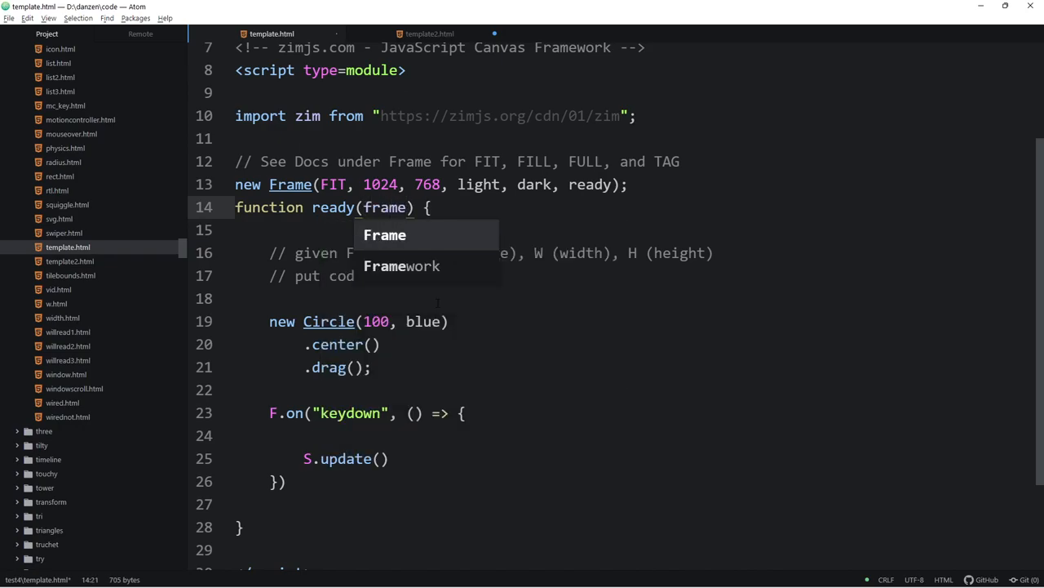
pyautogui.write(',')
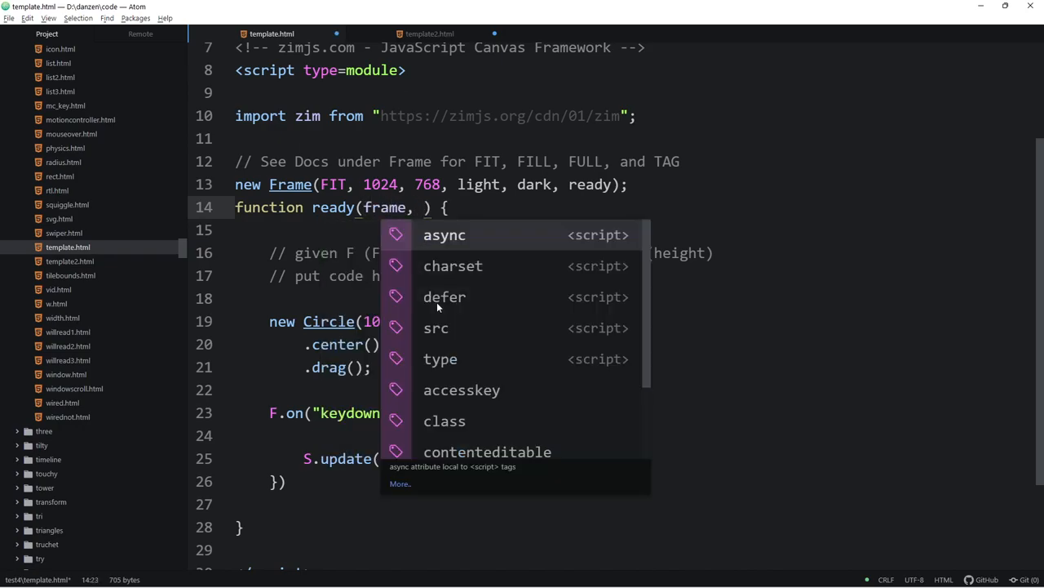
pyautogui.write('stage, stageW, stageH')
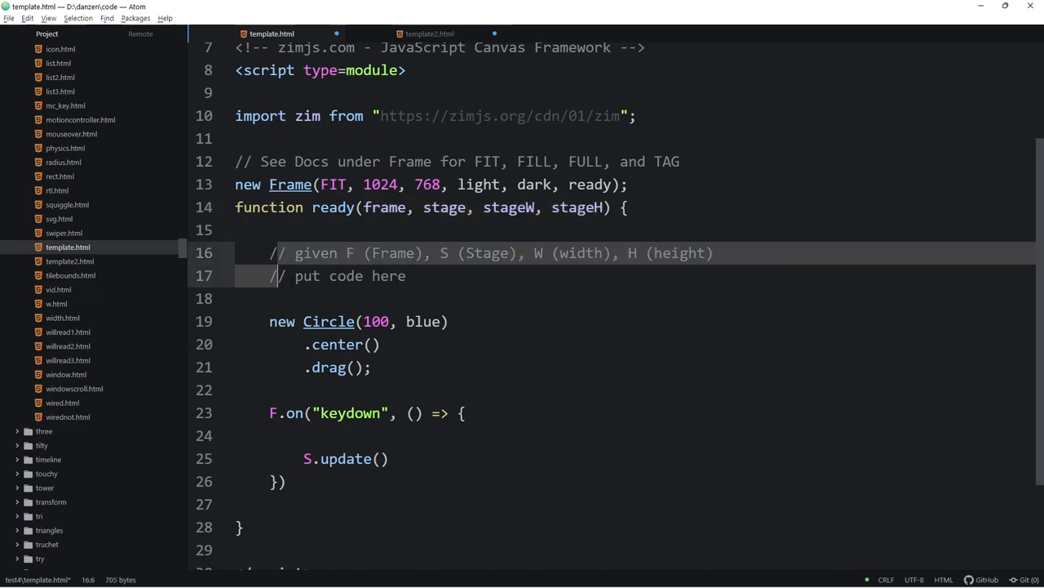
# Step: Rename F.on to frame.on and S.update to stage.update in the keydown handler
pyautogui.write('fr')
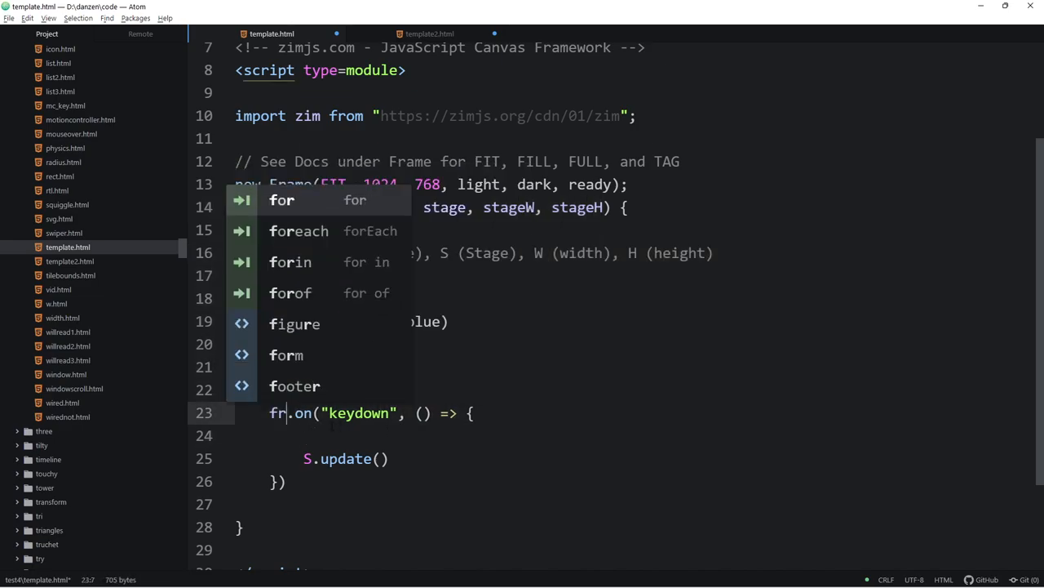
pyautogui.write('ame')
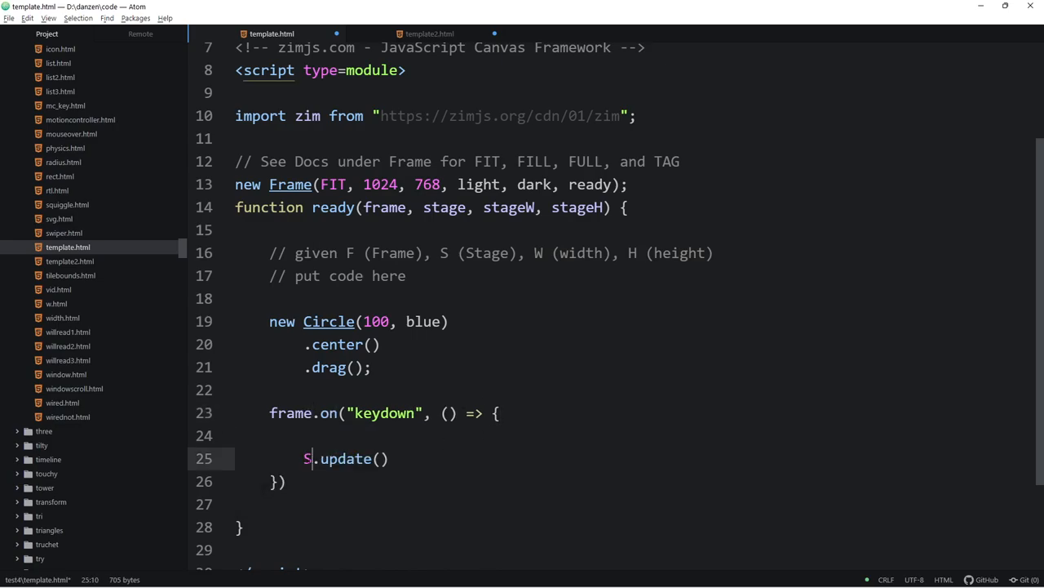
pyautogui.write('tage')
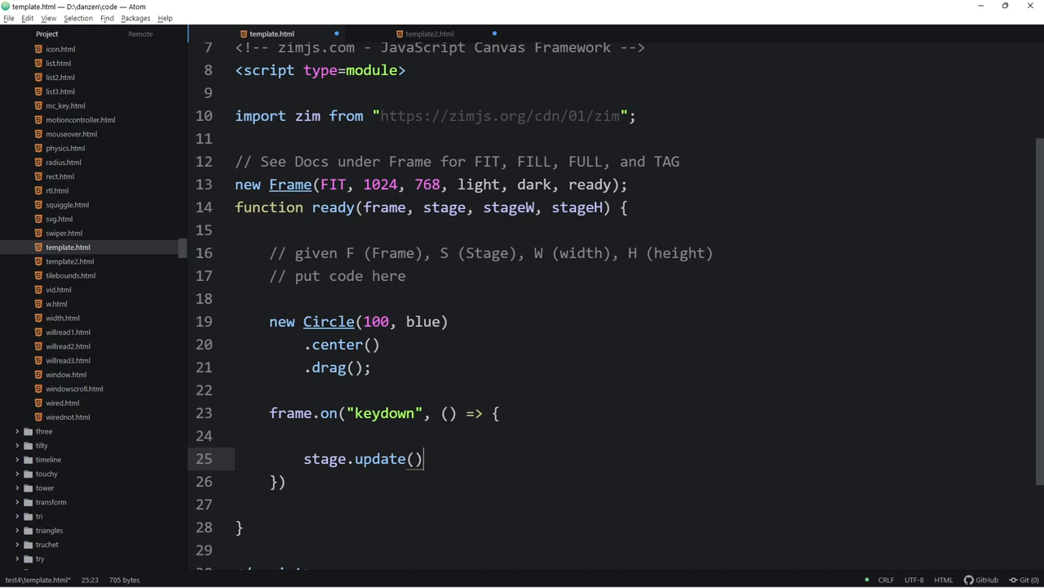
pyautogui.doubleClick(509, 207)
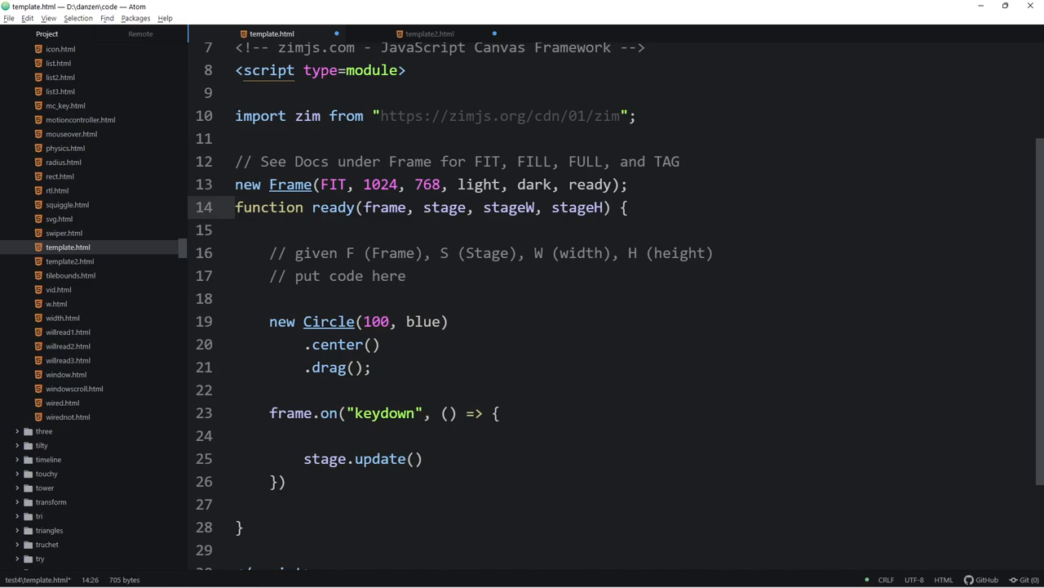
# Step: Paste a second Frame block calling ready2, declared as ready2(F, S, W, H)
pyautogui.moveTo(364, 207); pyautogui.dragTo(602, 207)
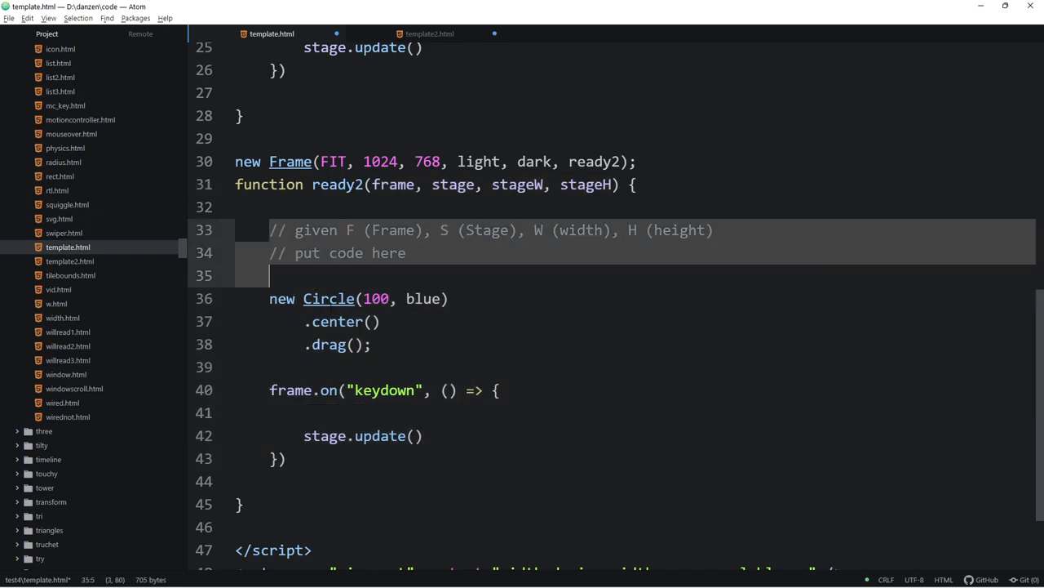
pyautogui.click(458, 228)
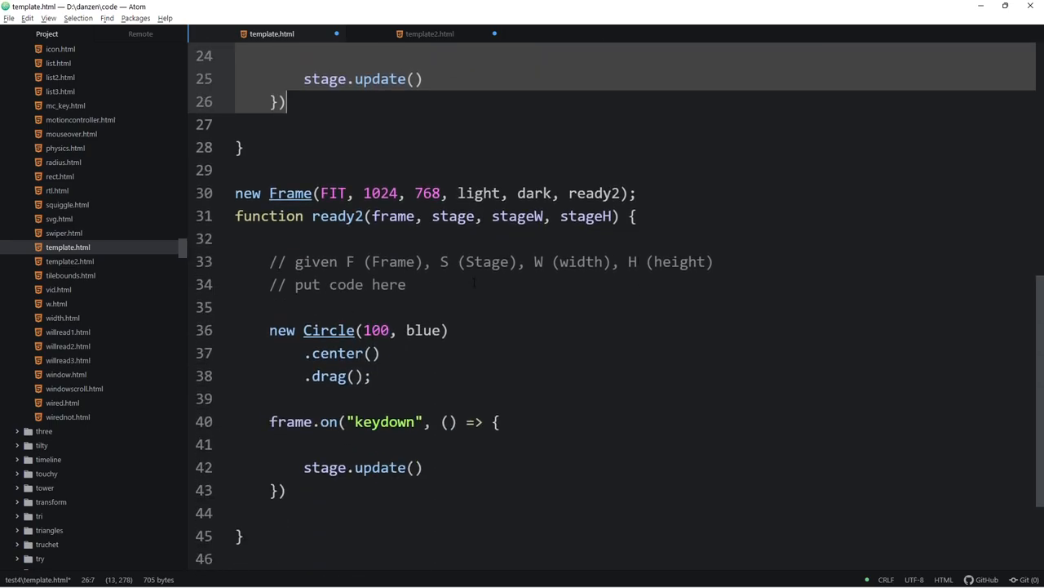
pyautogui.write('D')
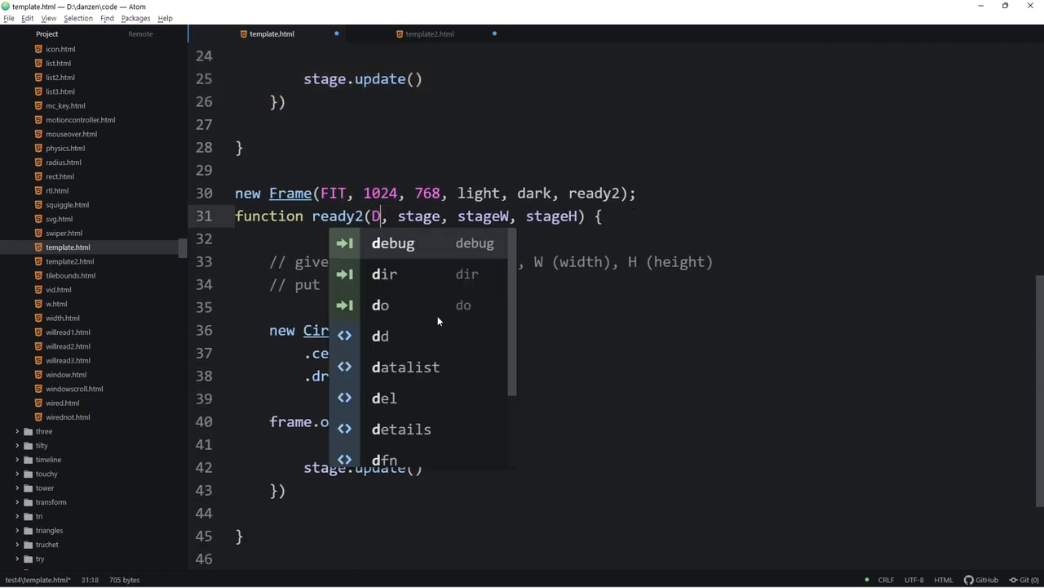
pyautogui.write('F2')
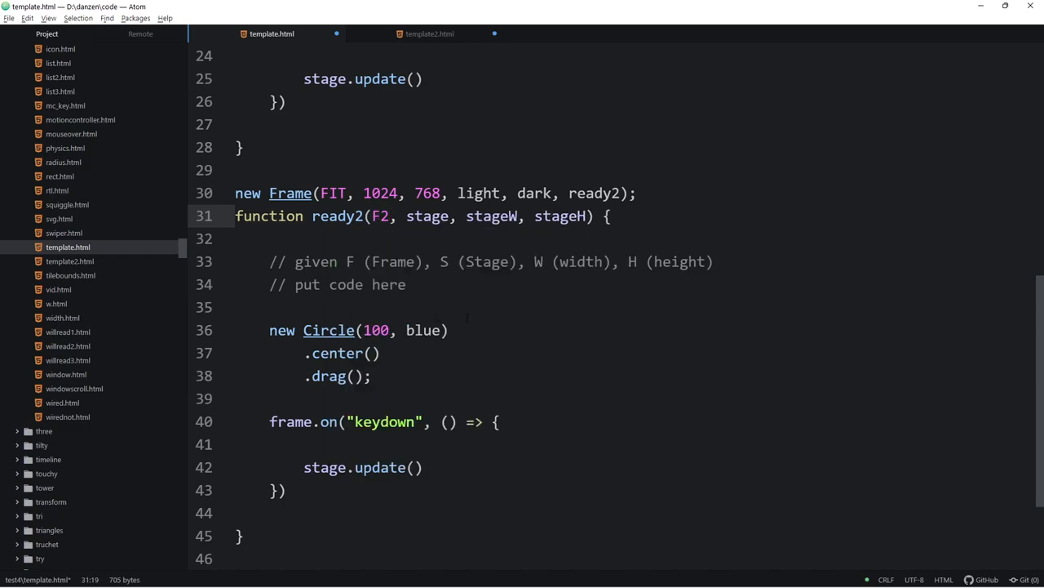
pyautogui.write('S2')
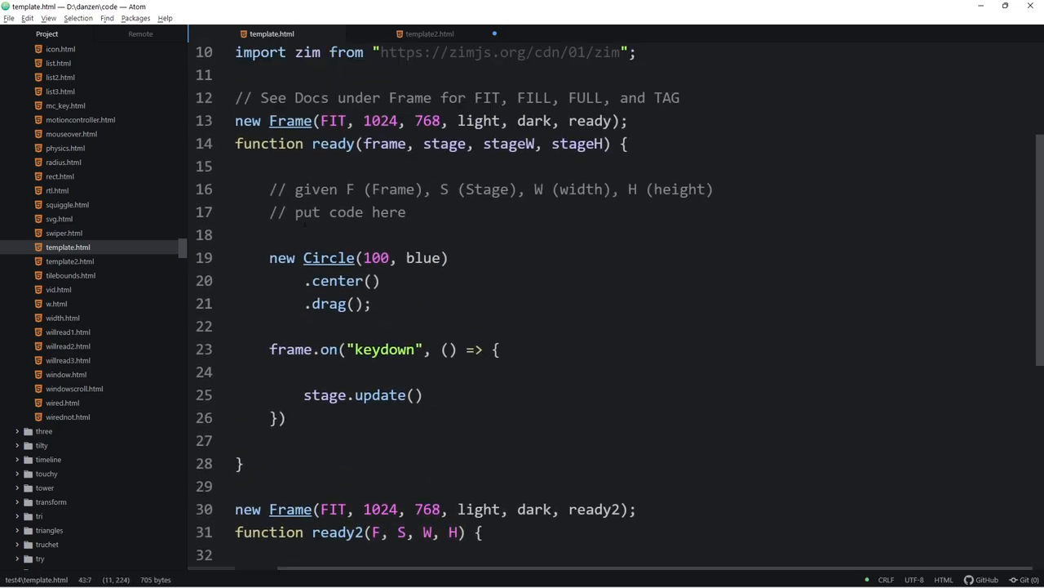
# Step: Delete the duplicate ready2 Frame block and revert the handler to F.on
pyautogui.scroll(-3)
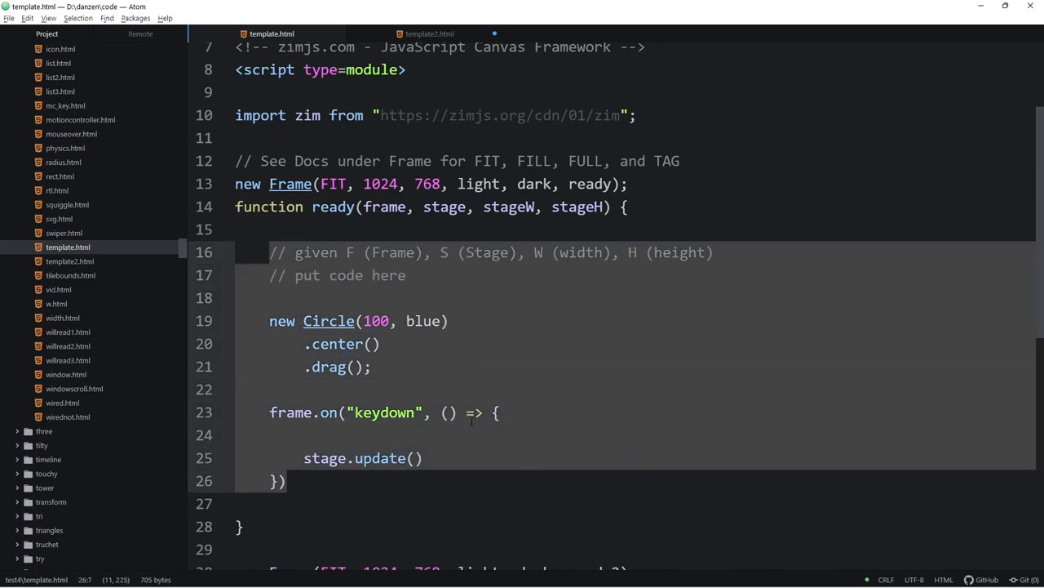
pyautogui.scroll(-3)
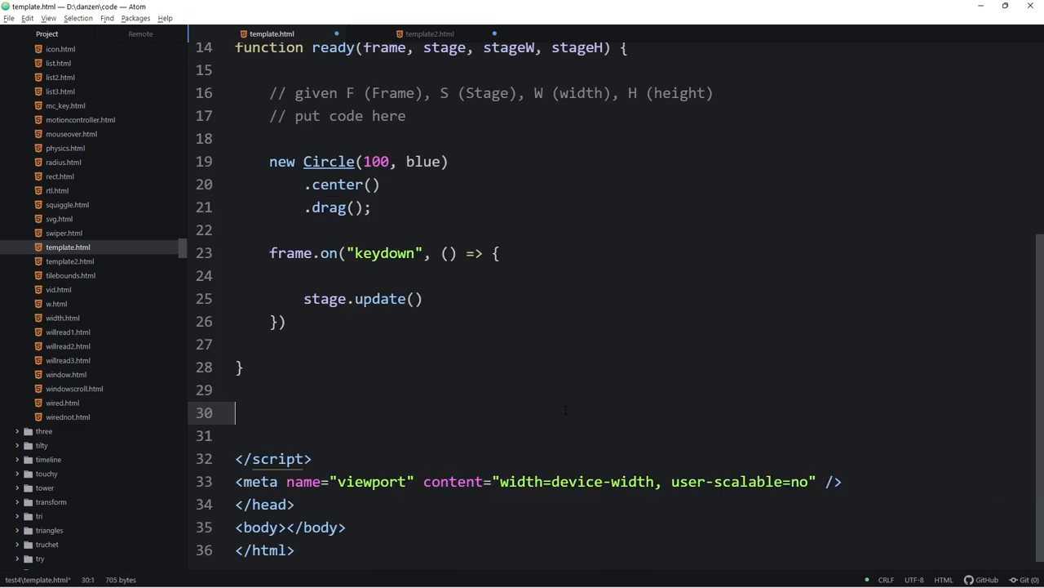
pyautogui.scroll(3)
pyautogui.write('F')
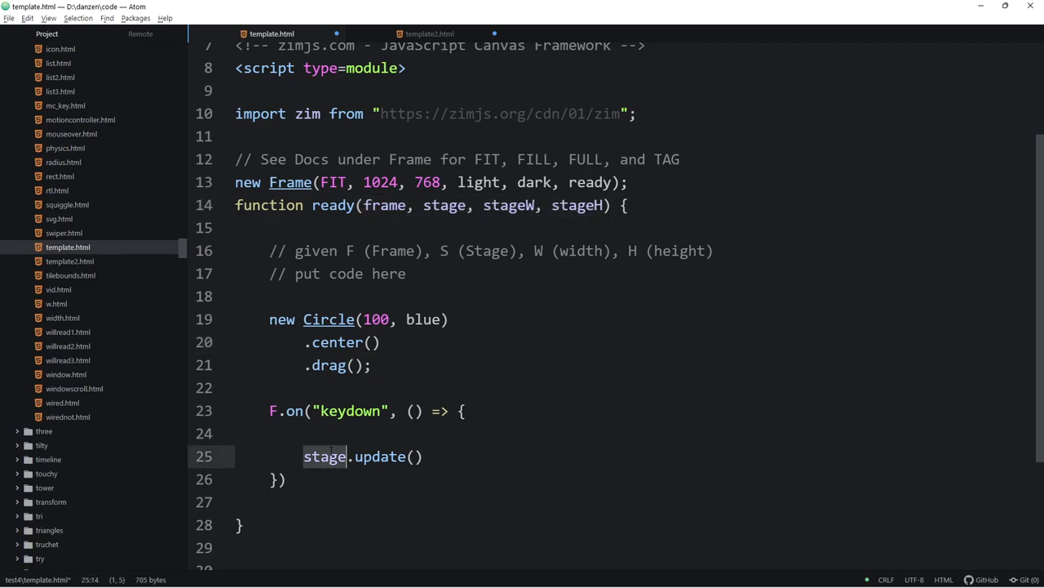
# Step: Restore S.update() on line 25 and delete the '// given F (Frame)…' comment line
pyautogui.write('S')
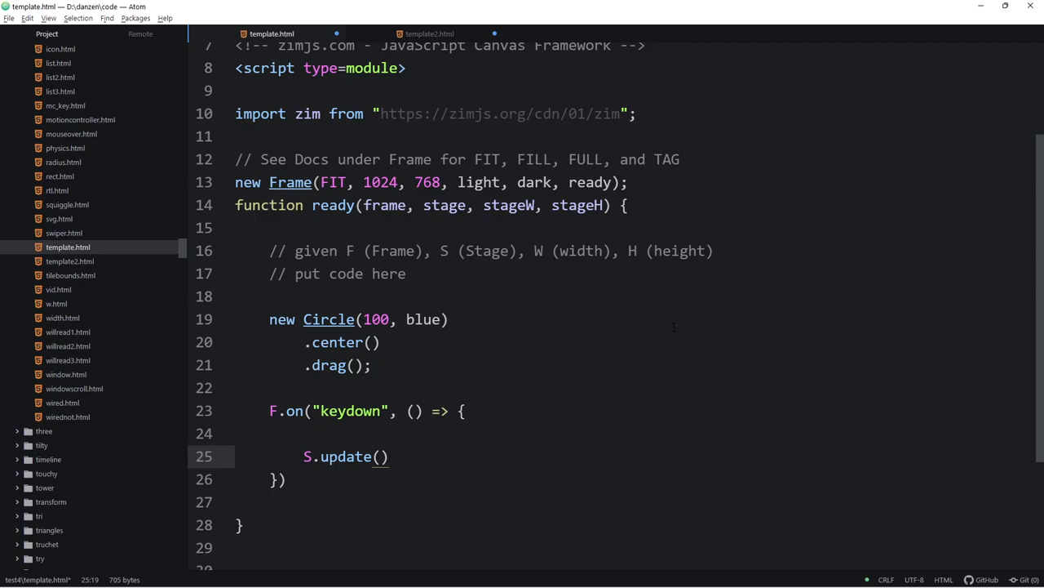
pyautogui.click(390, 457)
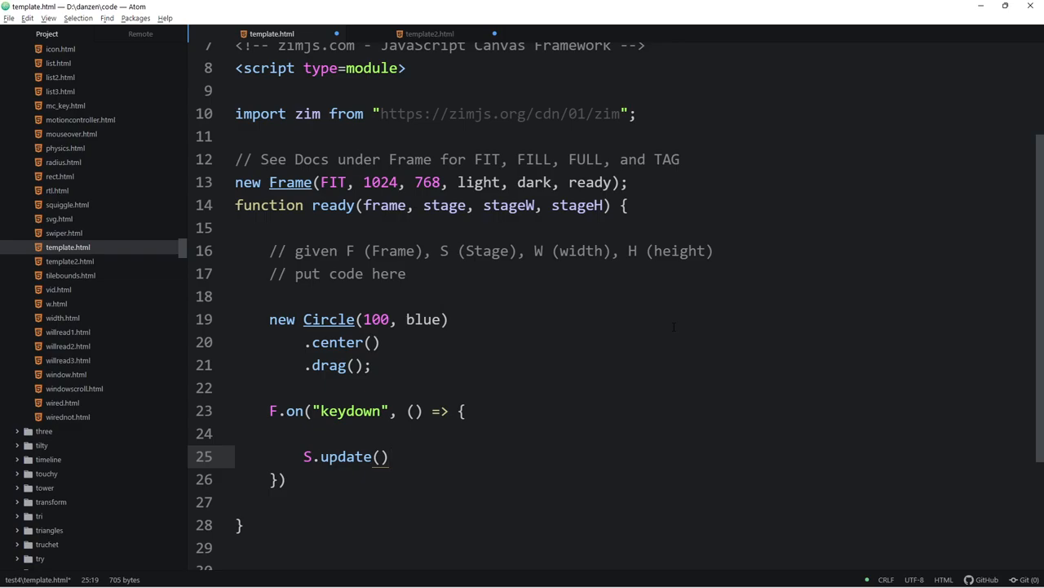
pyautogui.click(388, 457)
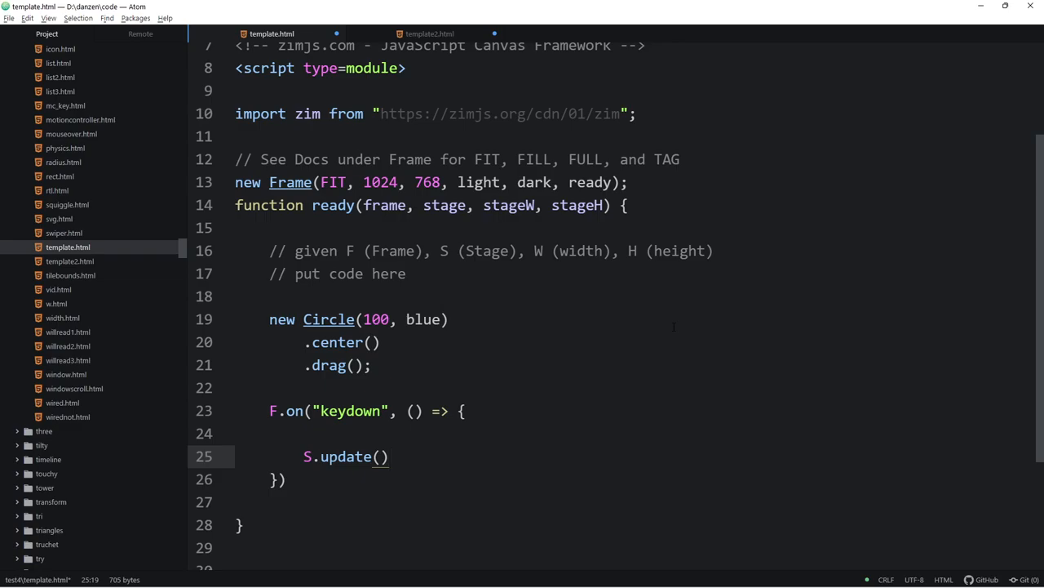
pyautogui.click(388, 457)
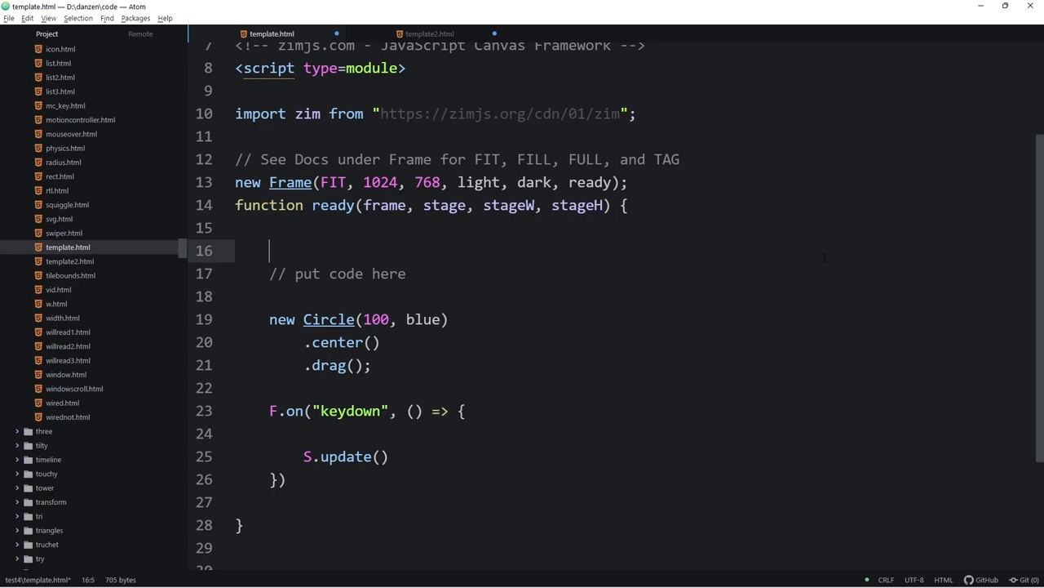
# Step: Remove the leftover blank line and retype frame.on with stage.update()
pyautogui.press('Backspace')
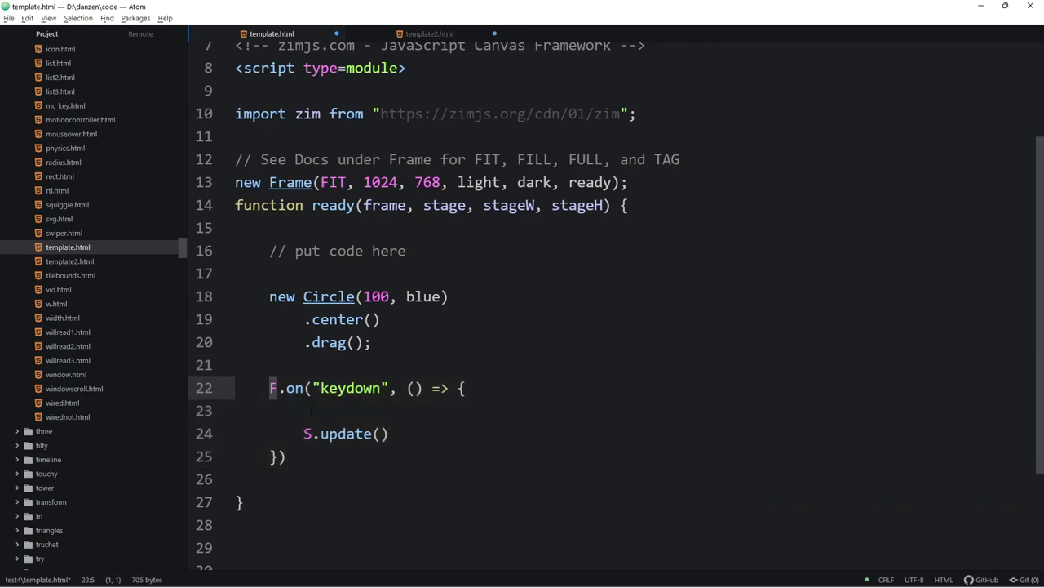
pyautogui.write('ranme')
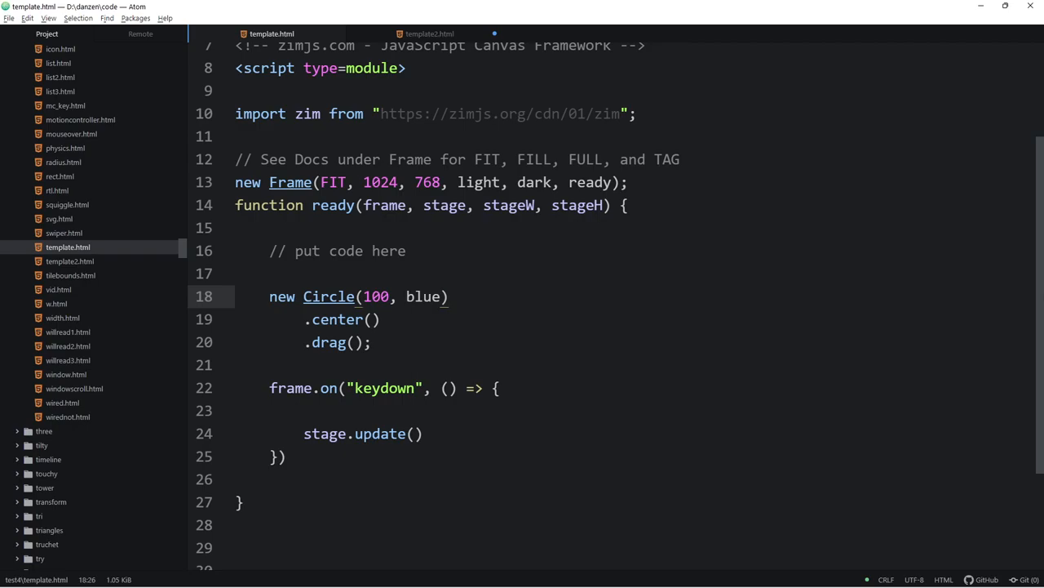
# Step: Switch to Chrome showing the zimjs.com/code.html starter template
pyautogui.click(448, 297)
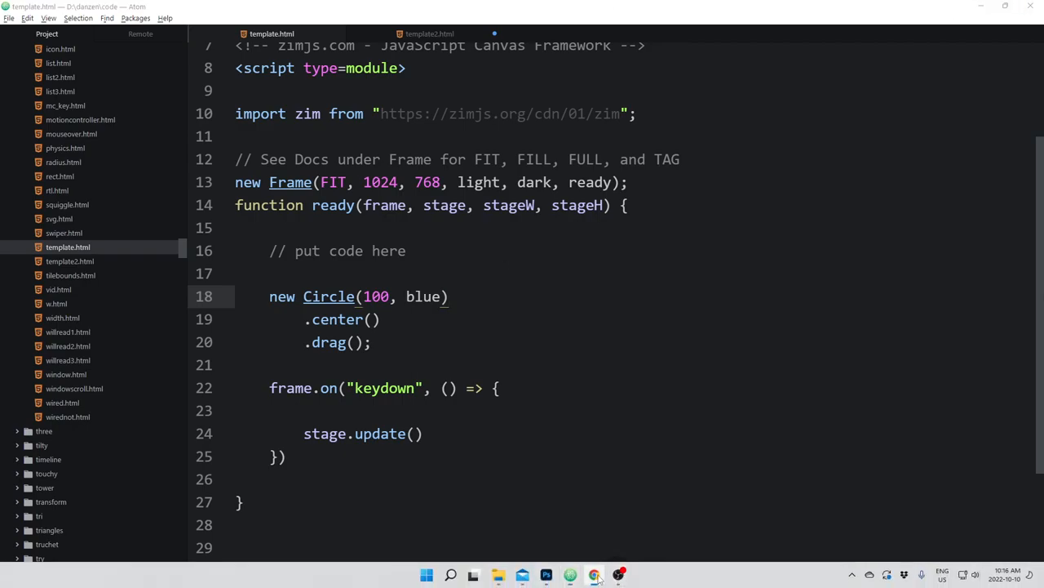
pyautogui.click(594, 575)
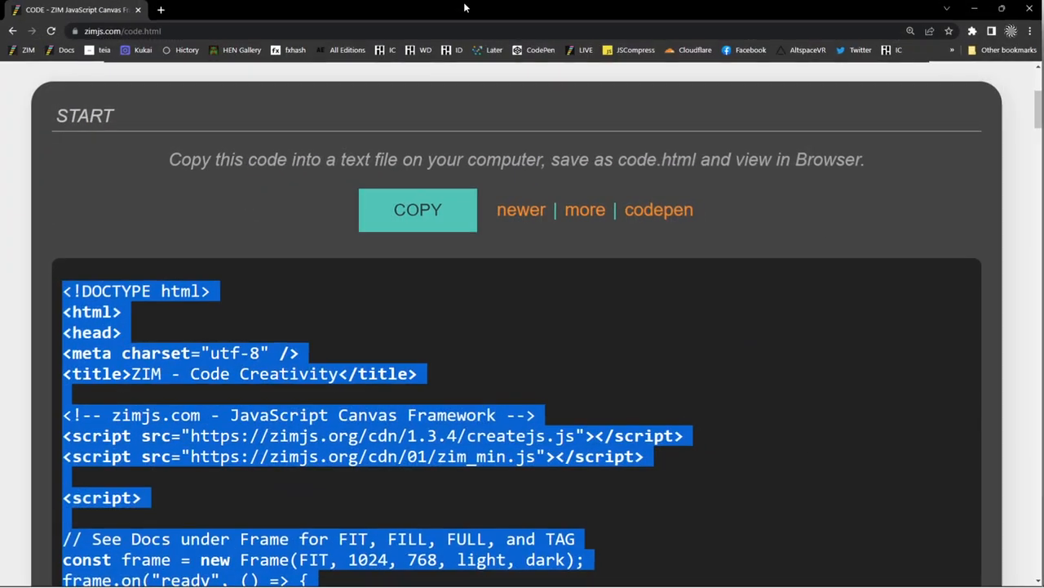